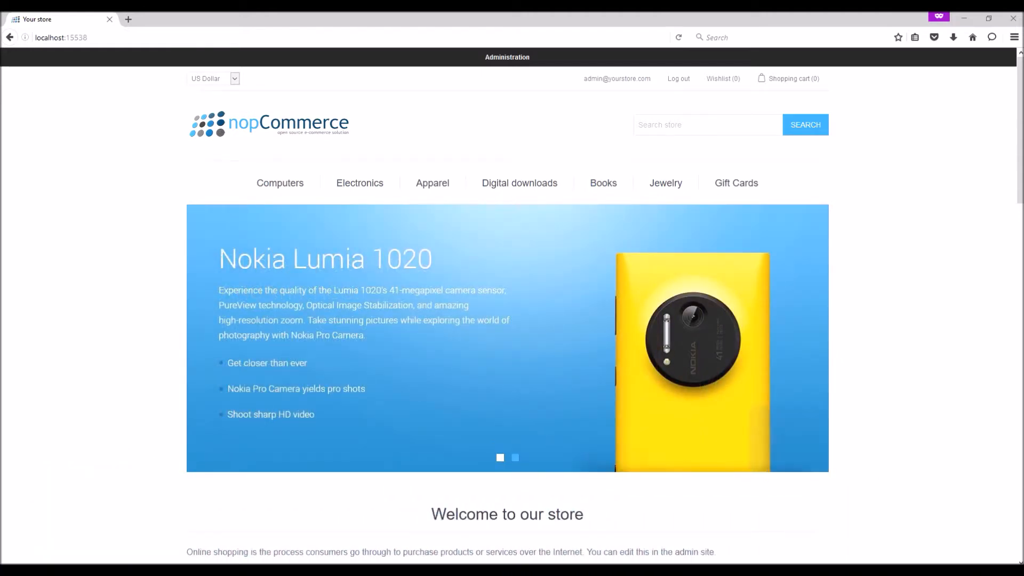
Click repeatedly in the storefront page before heading to administration.
left_click(515, 458)
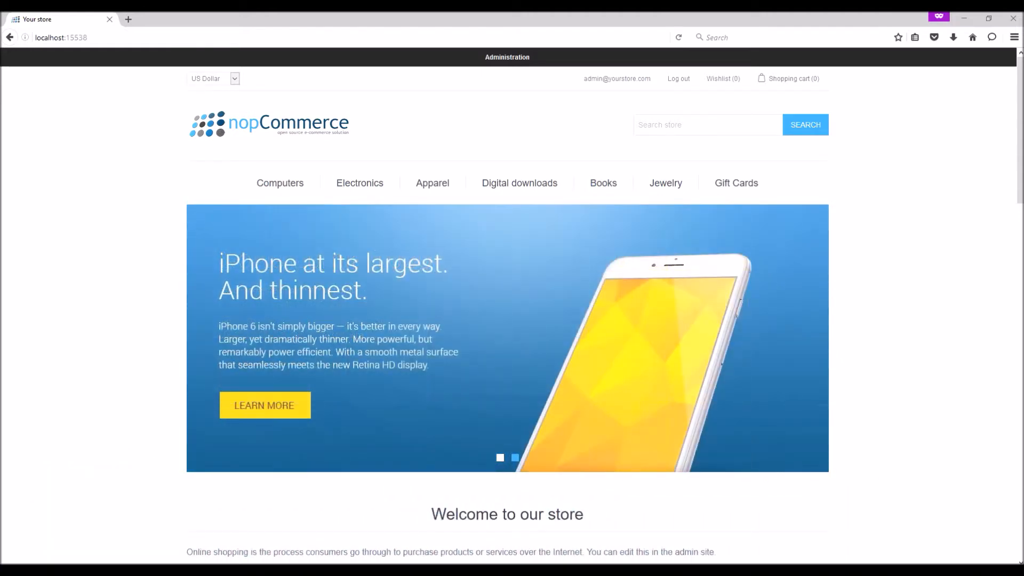
left_click(499, 457)
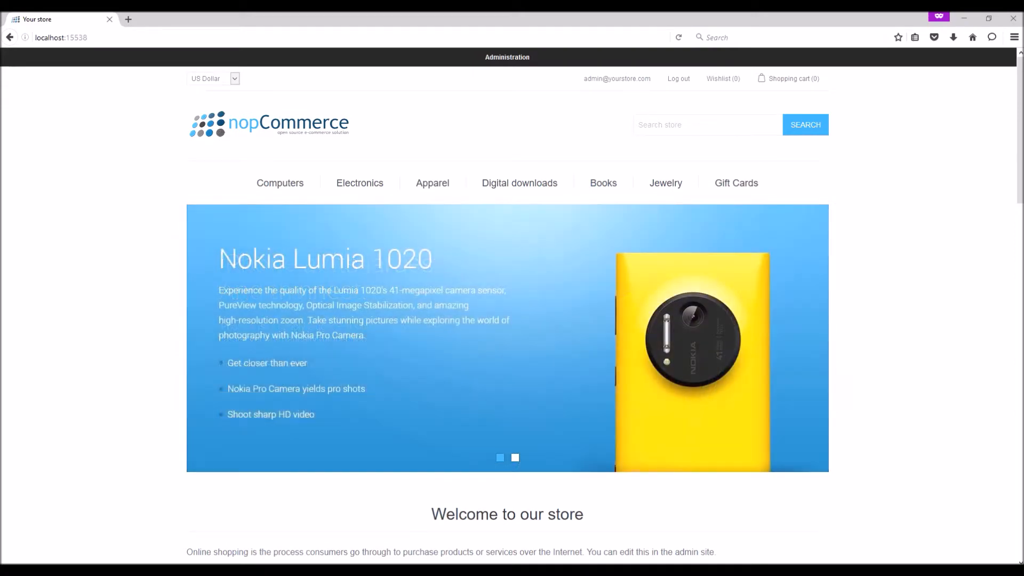
left_click(515, 457)
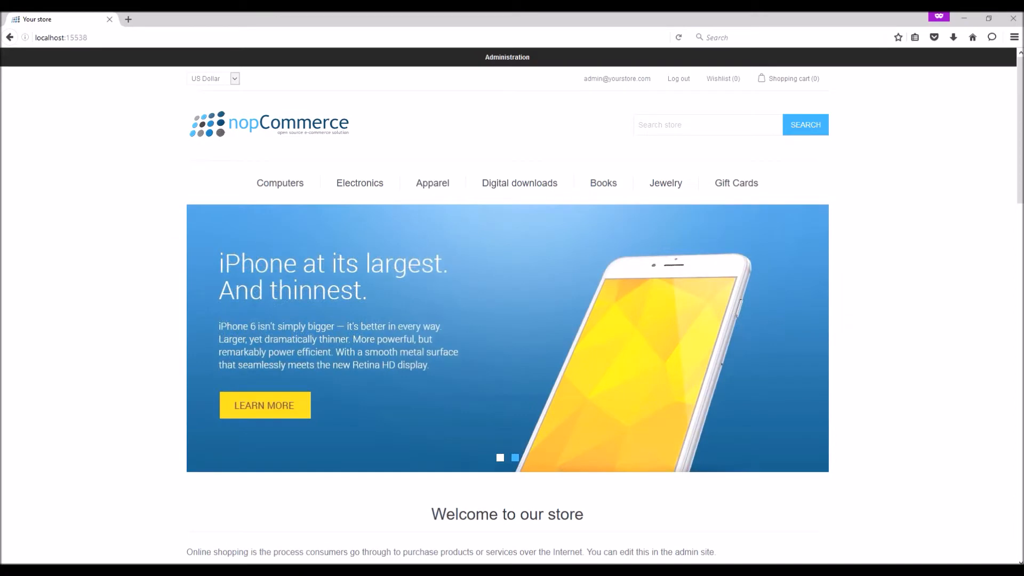
left_click(499, 458)
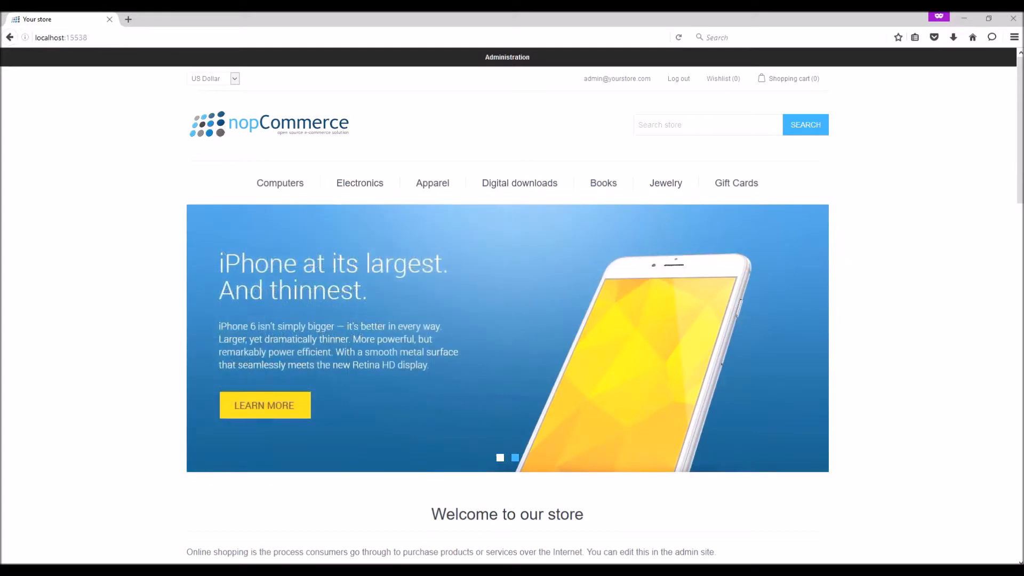
left_click(499, 458)
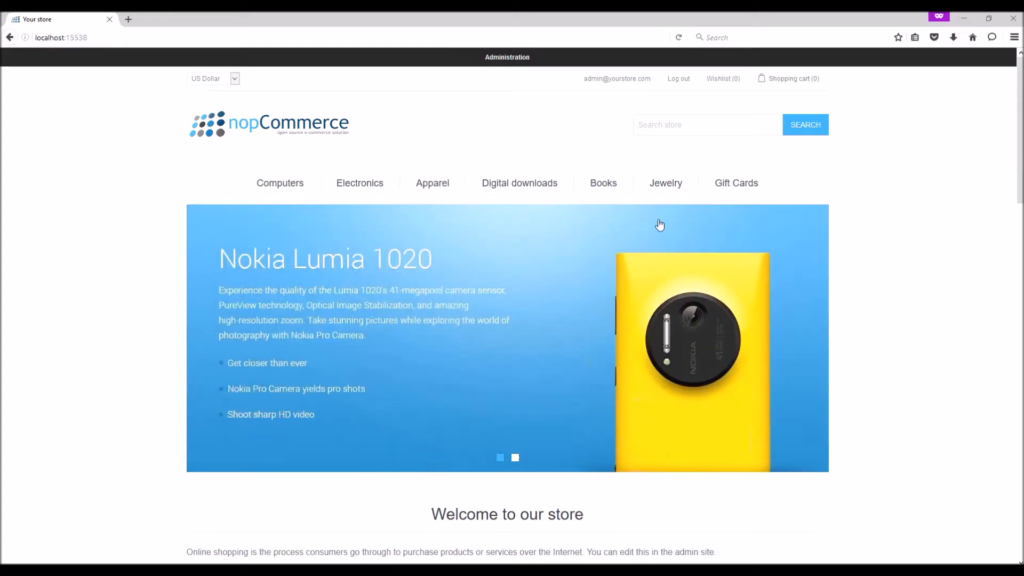
Enter the administration area and navigate to Configuration > Settings > Order Settings.
left_click(507, 58)
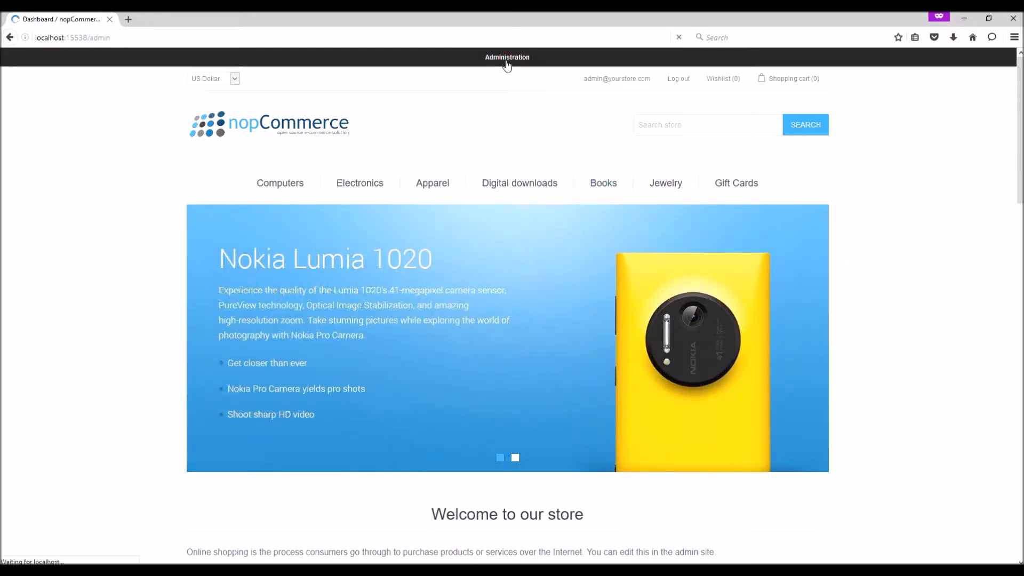
left_click(506, 58)
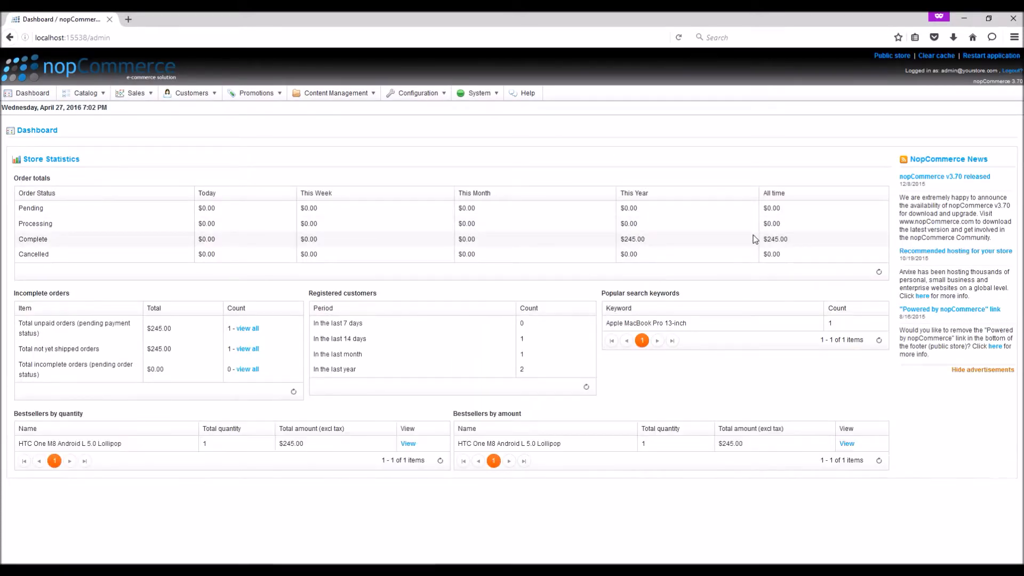
mouse_move(424, 104)
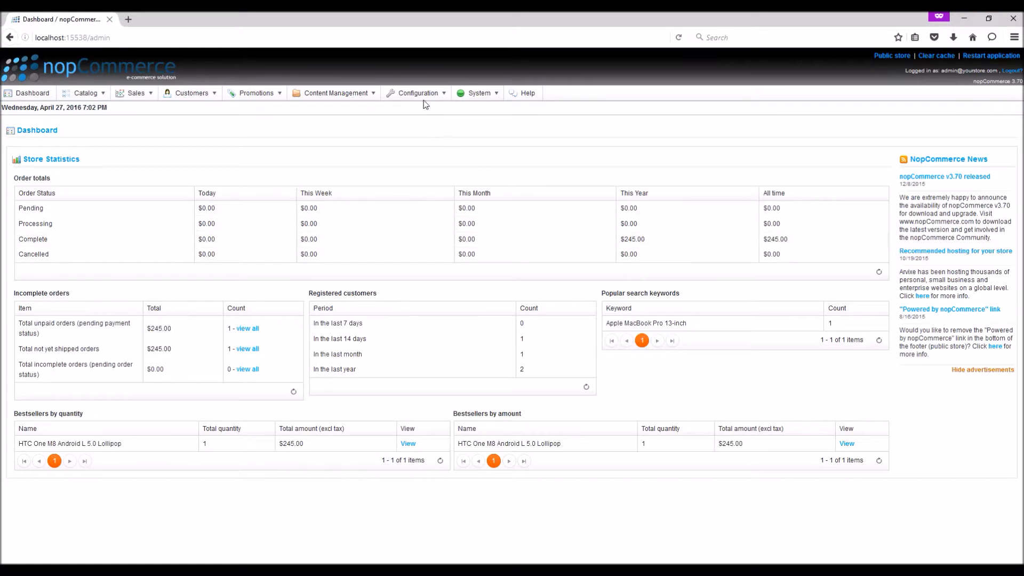
left_click(416, 93)
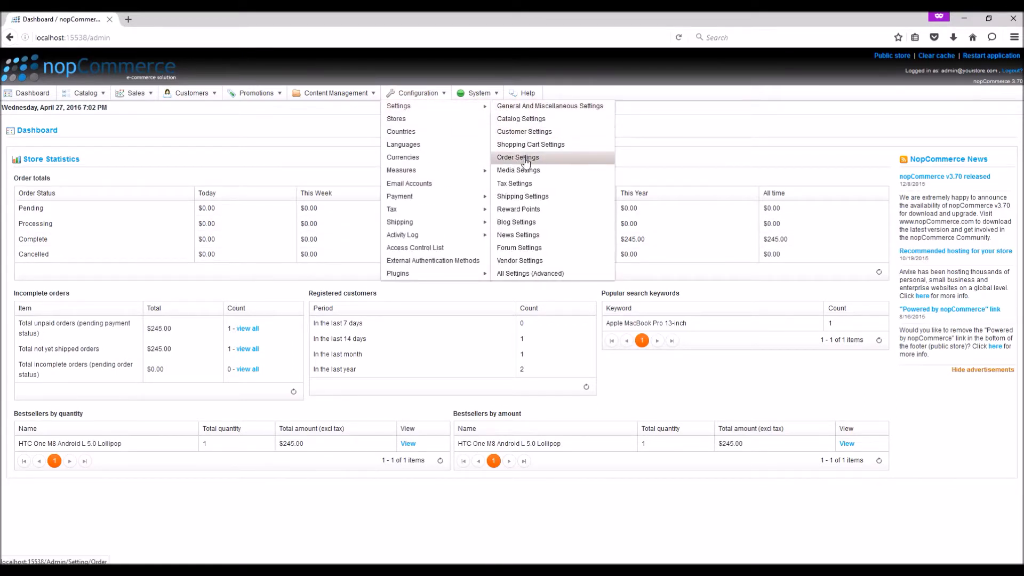
left_click(516, 157)
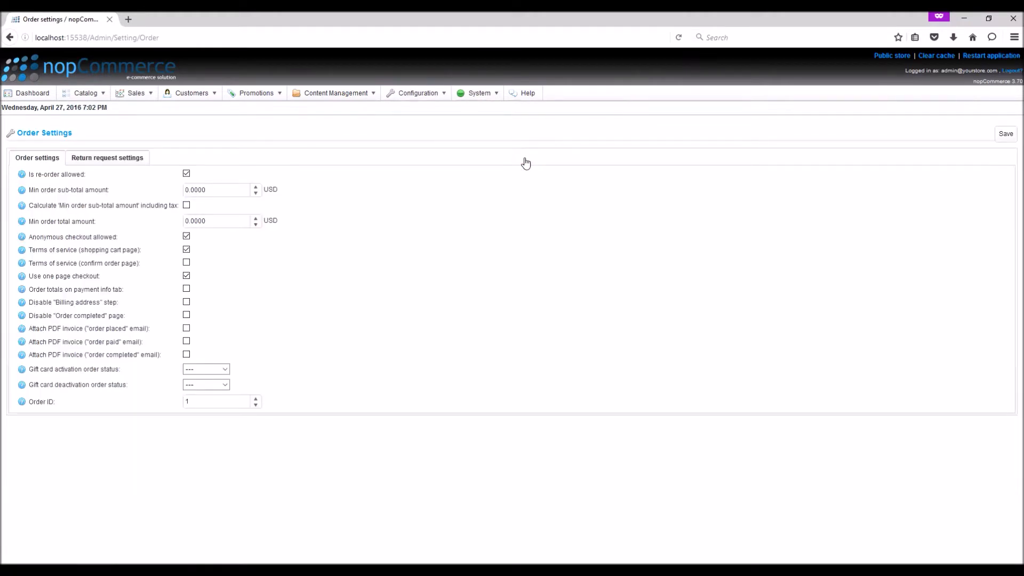
Enable the returns system with a 365-day return window and save the order settings.
left_click(107, 158)
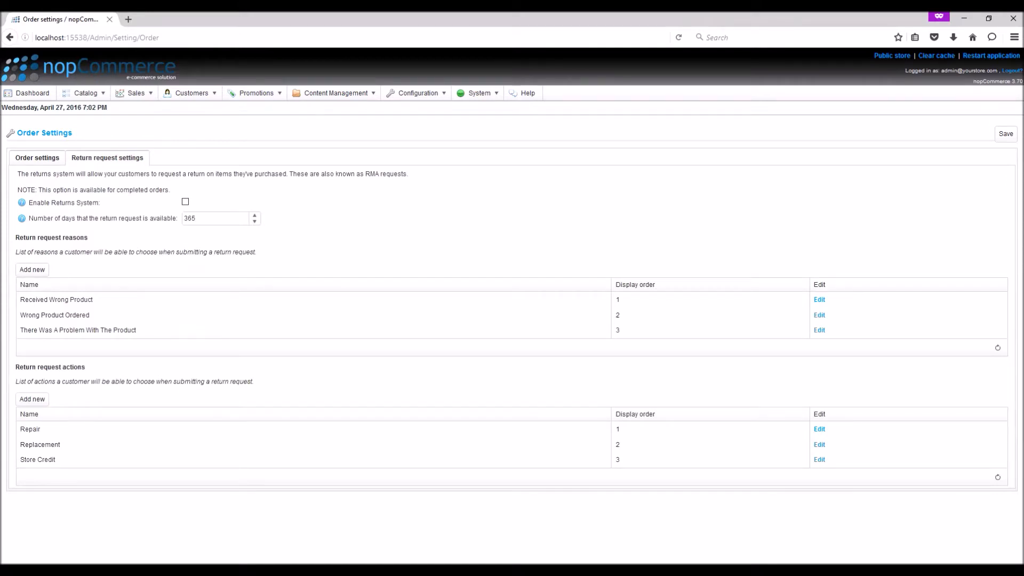
mouse_move(121, 167)
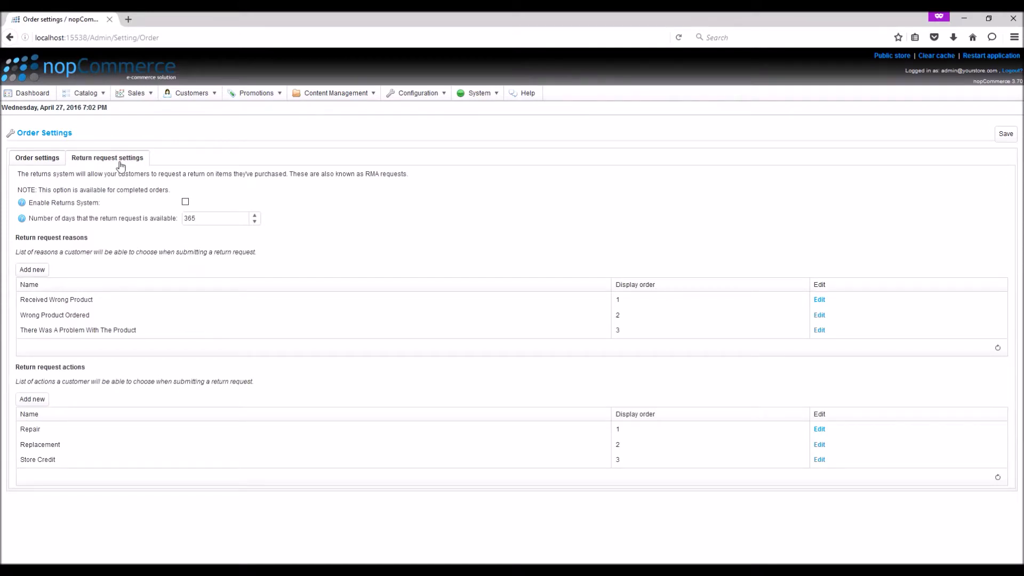
left_click(186, 202)
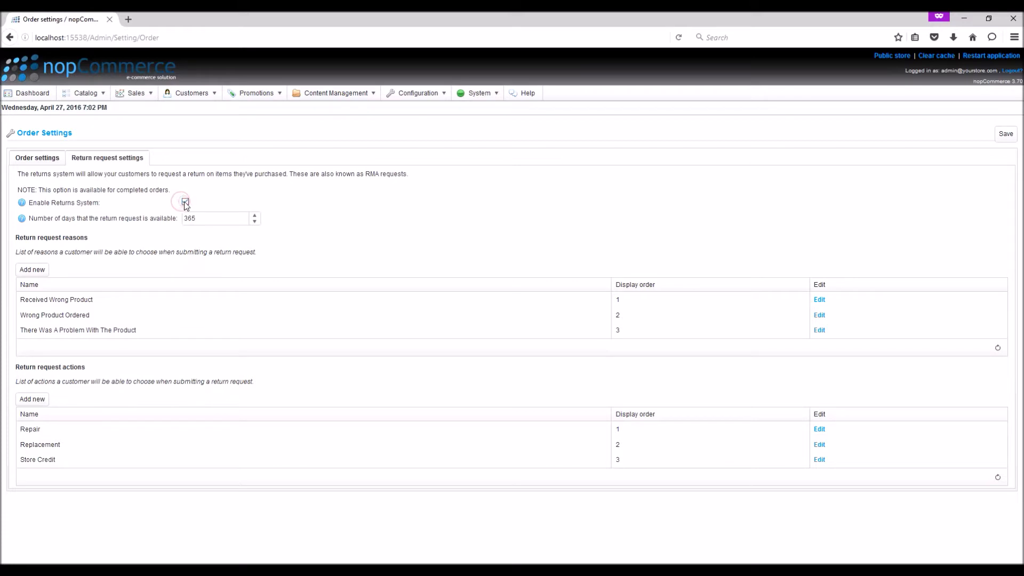
left_click(184, 202)
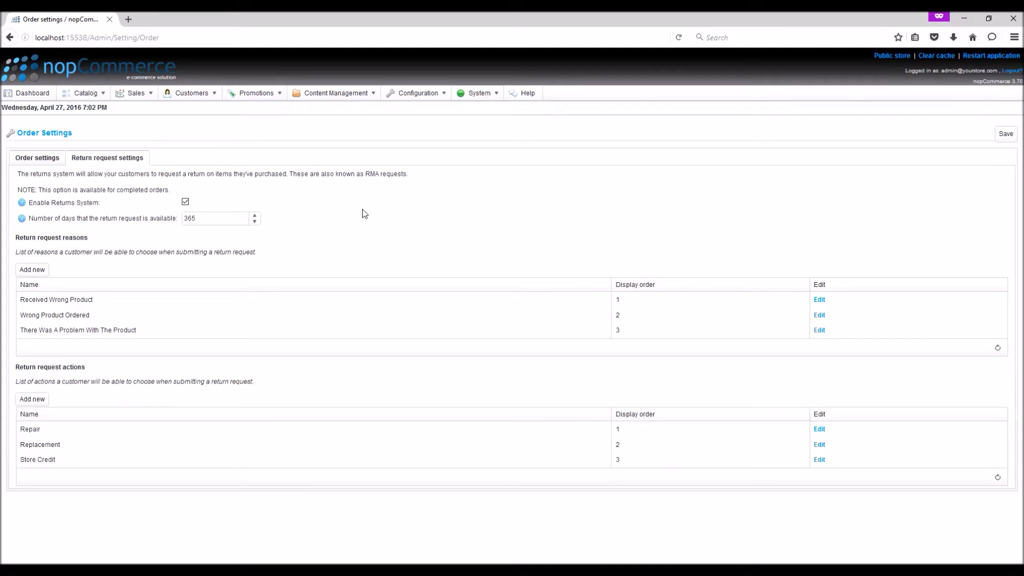
mouse_move(356, 216)
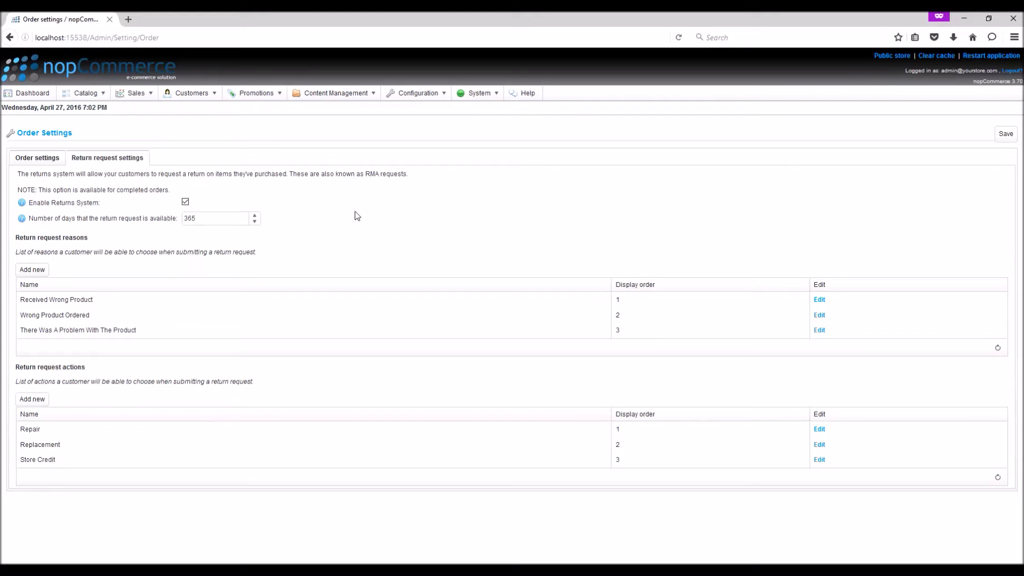
triple_click(216, 217)
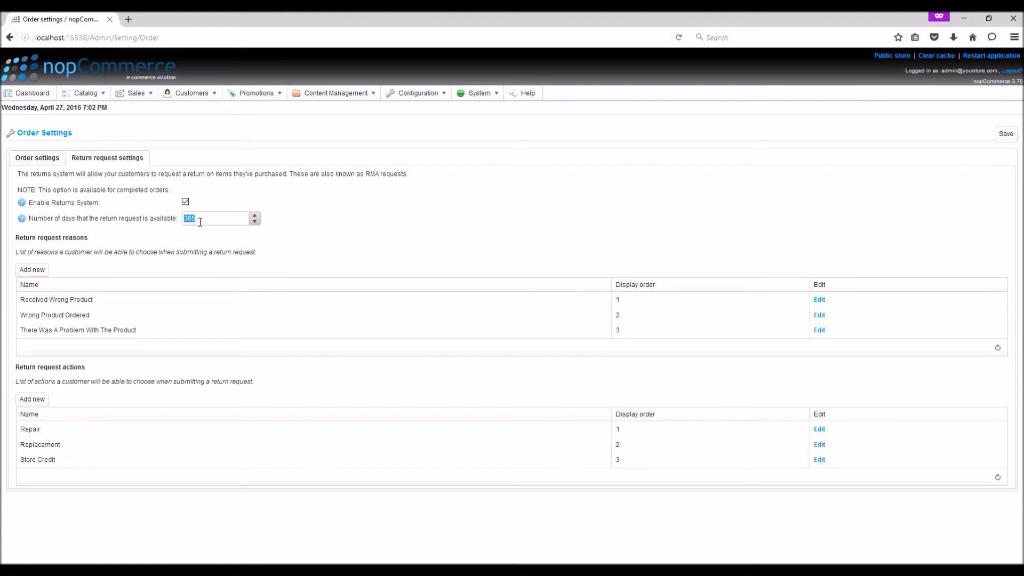
mouse_move(718, 161)
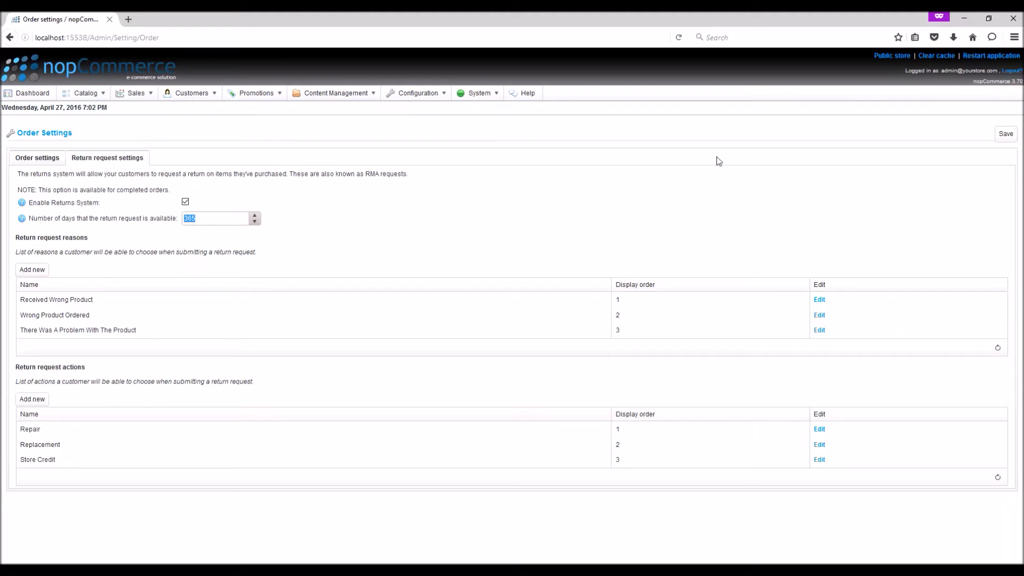
left_click(1005, 134)
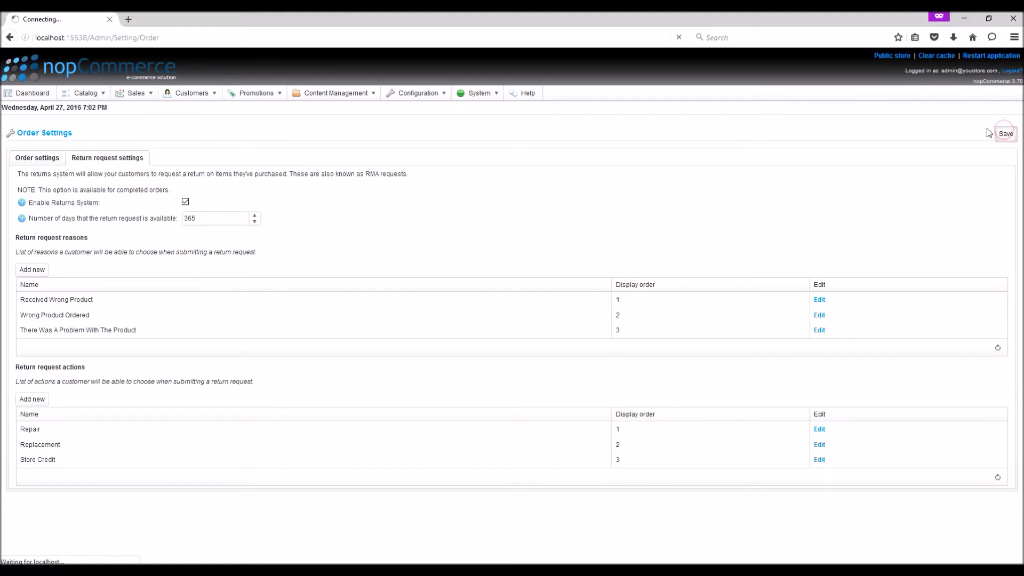
left_click(1005, 133)
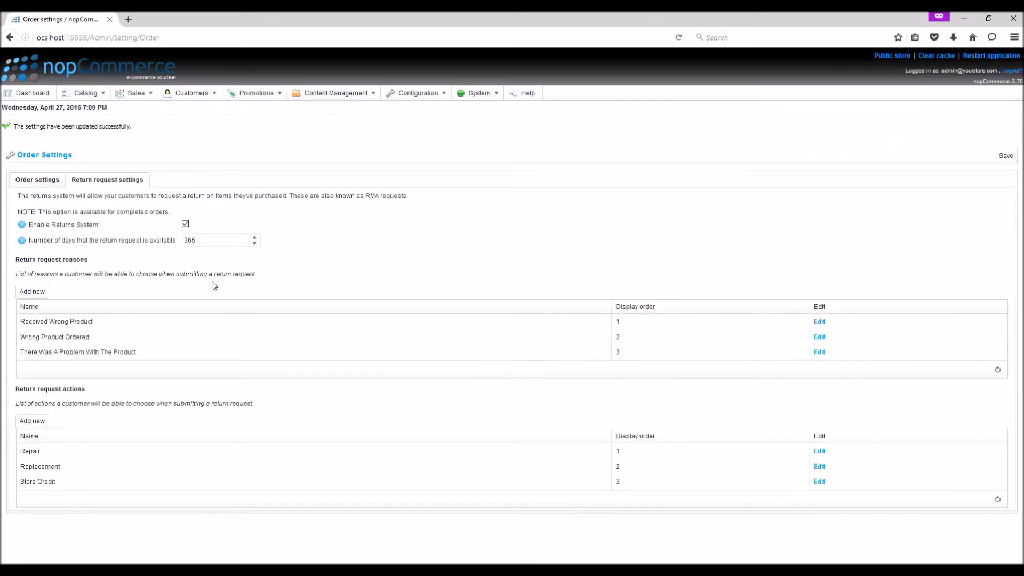
mouse_move(57, 288)
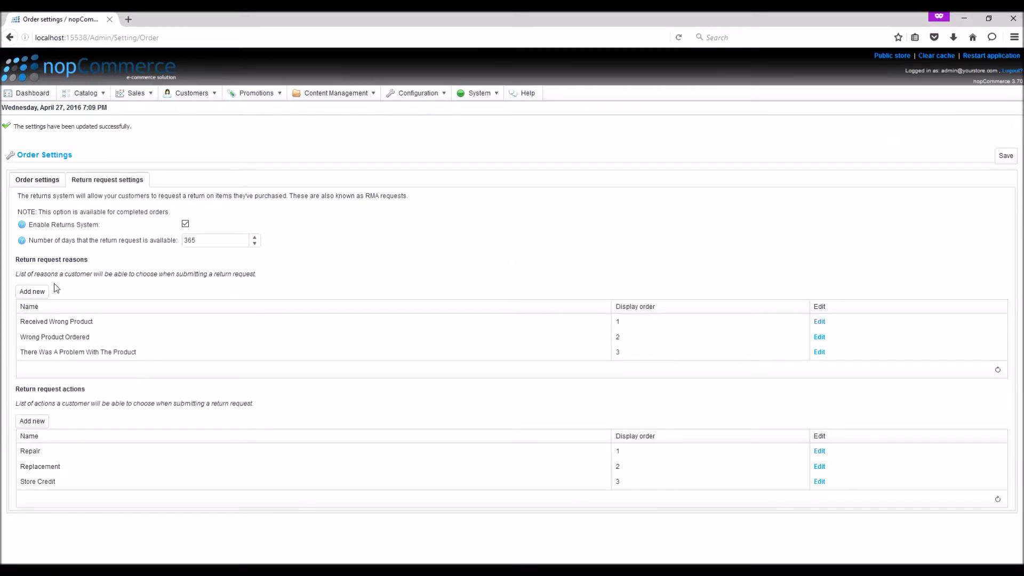
mouse_move(75, 285)
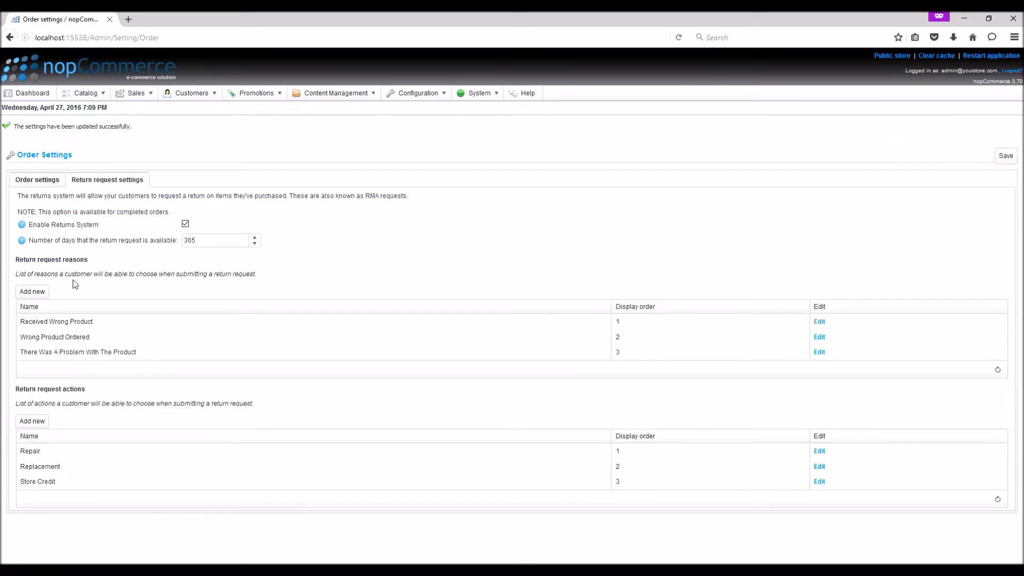
mouse_move(146, 292)
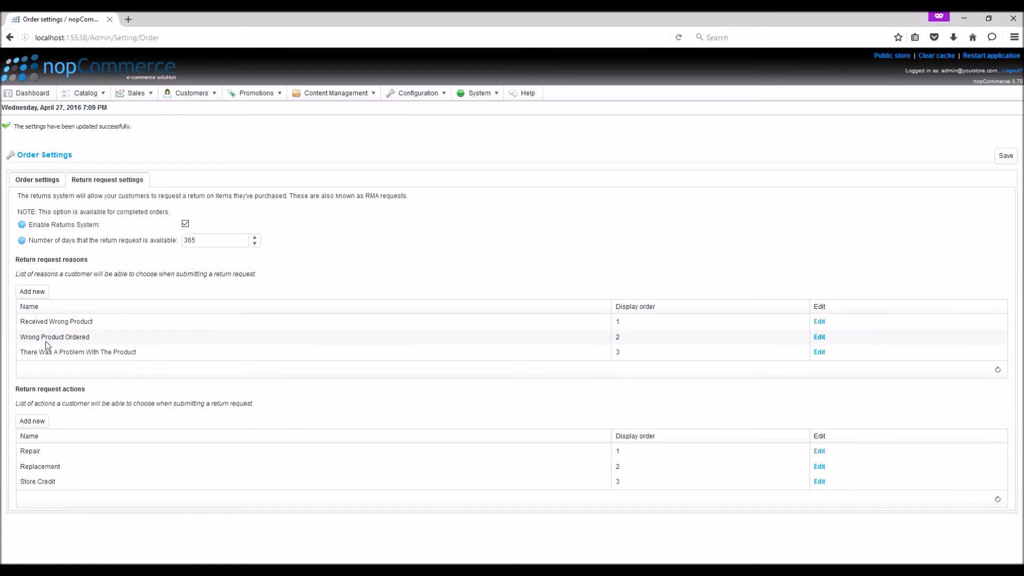
mouse_move(104, 362)
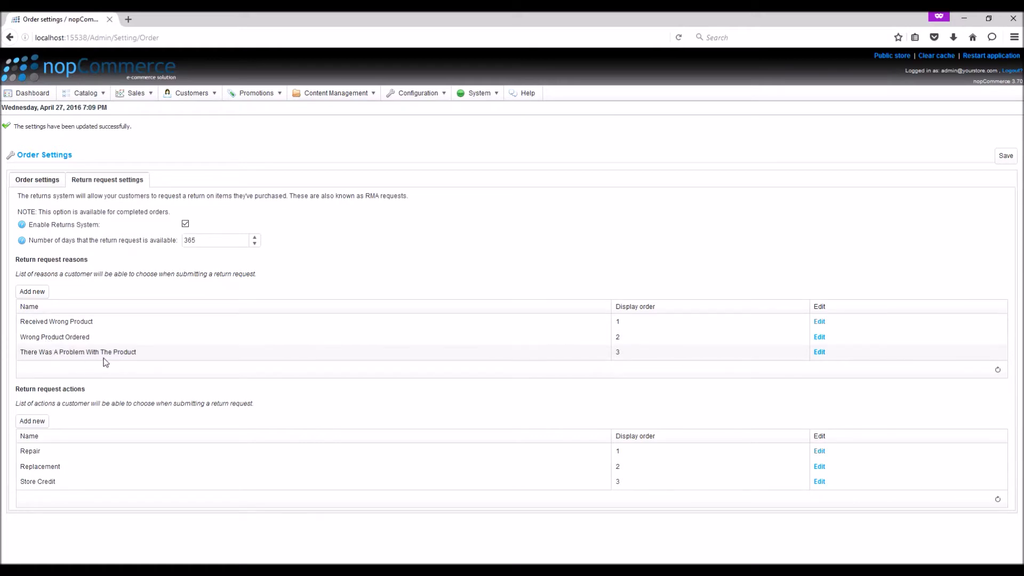
Start adding a new return request reason from the Return request reasons list.
left_click(31, 291)
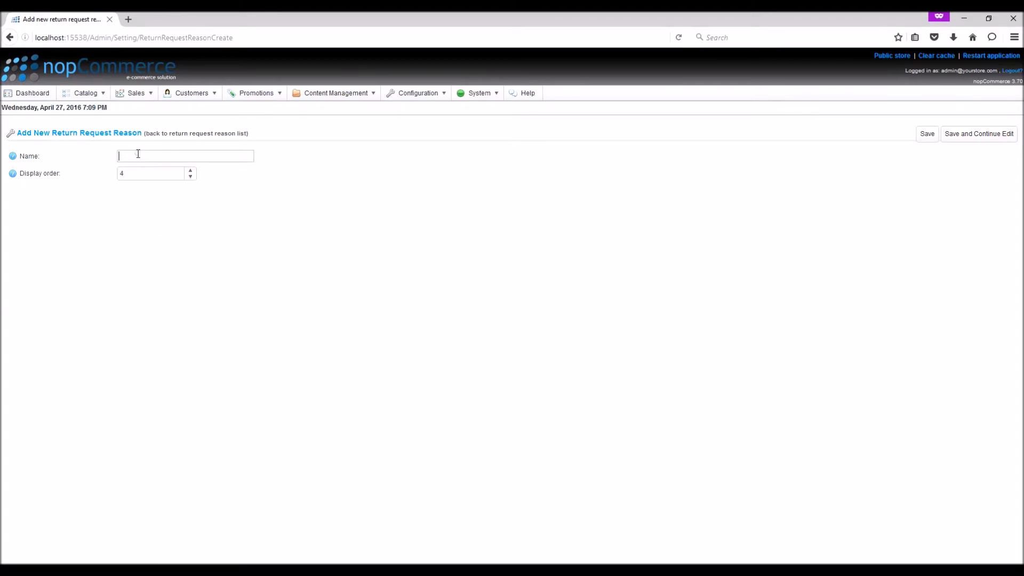
Name the new return reason 'Damaged Item' with display order 4 and save it.
type("Da")
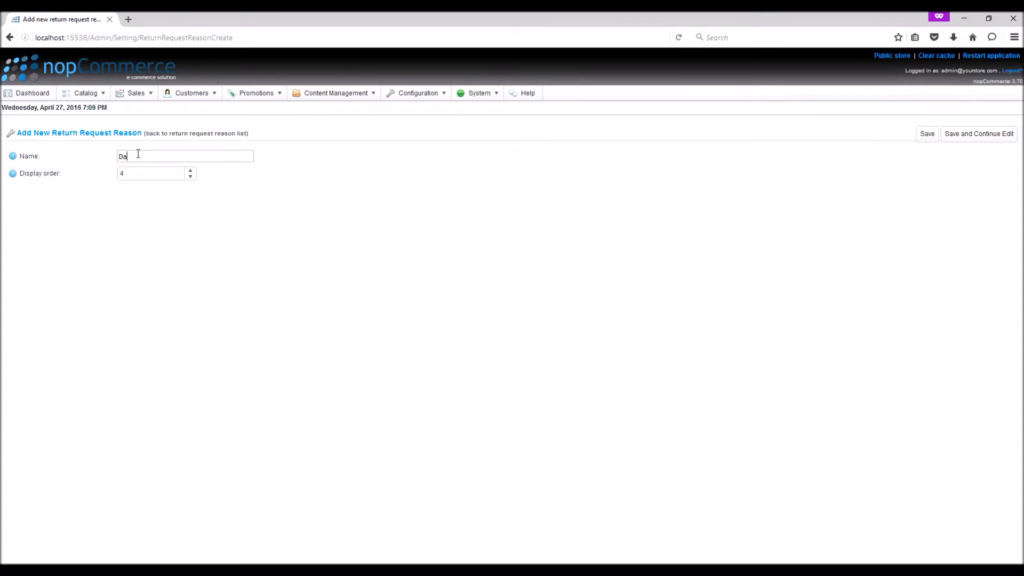
type("maged I")
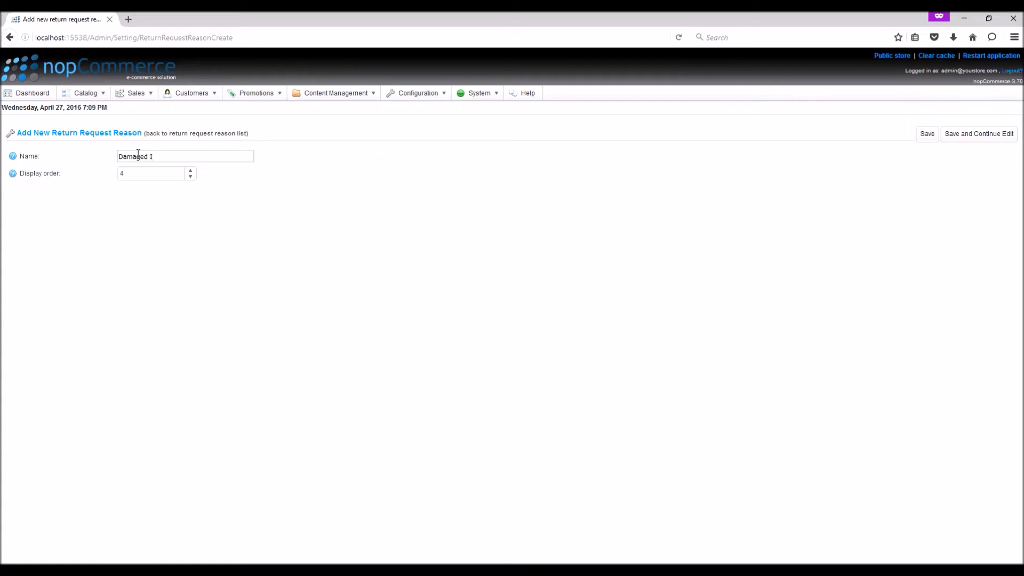
type("tem")
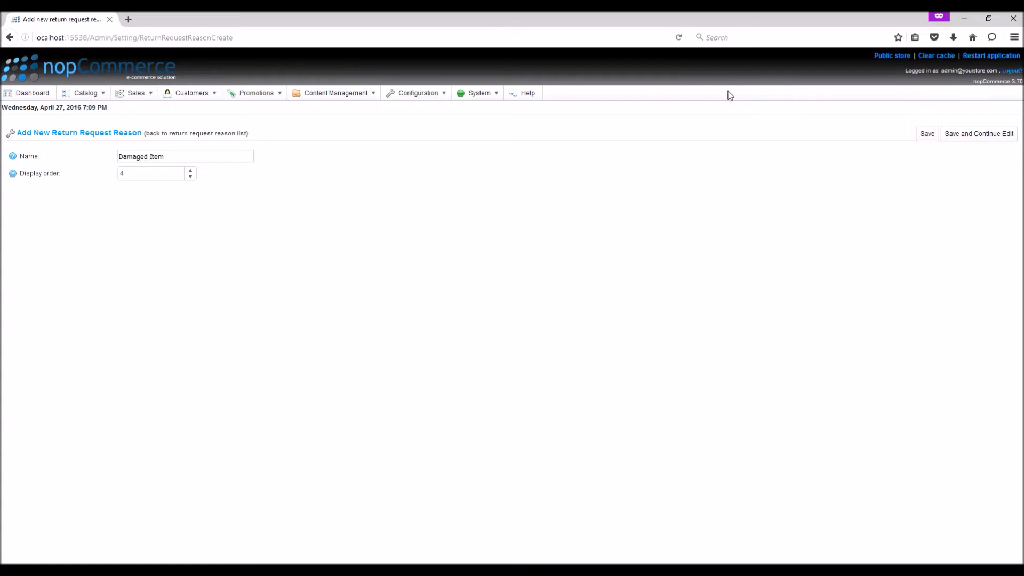
left_click(927, 134)
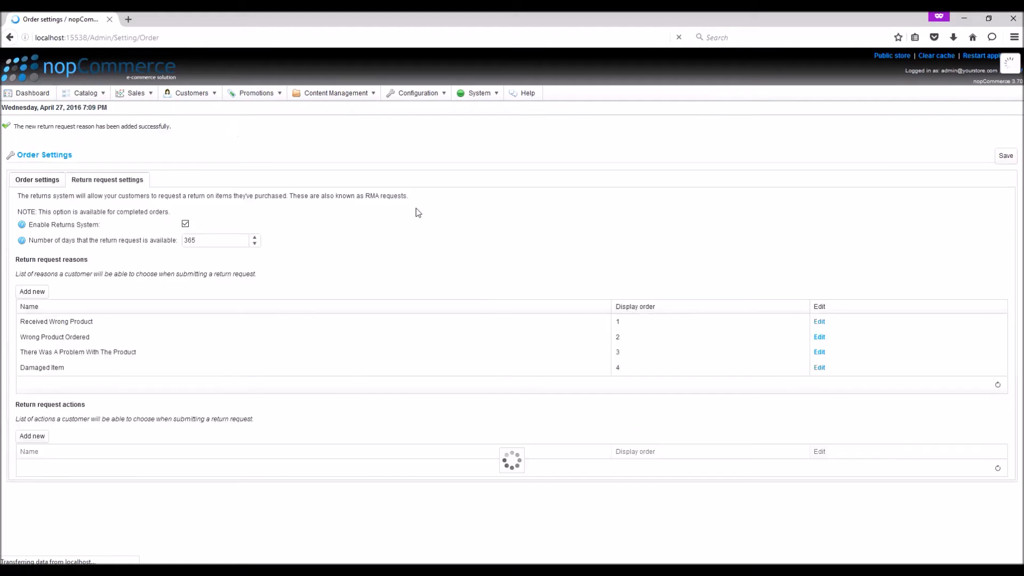
Review the new Damaged Item reason, then switch to the public storefront.
double_click(42, 366)
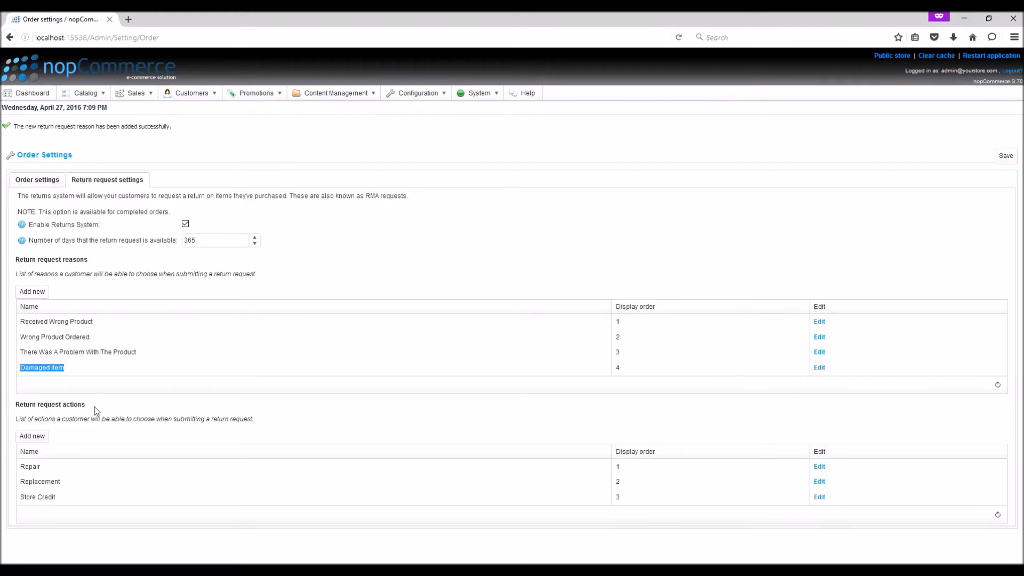
mouse_move(60, 430)
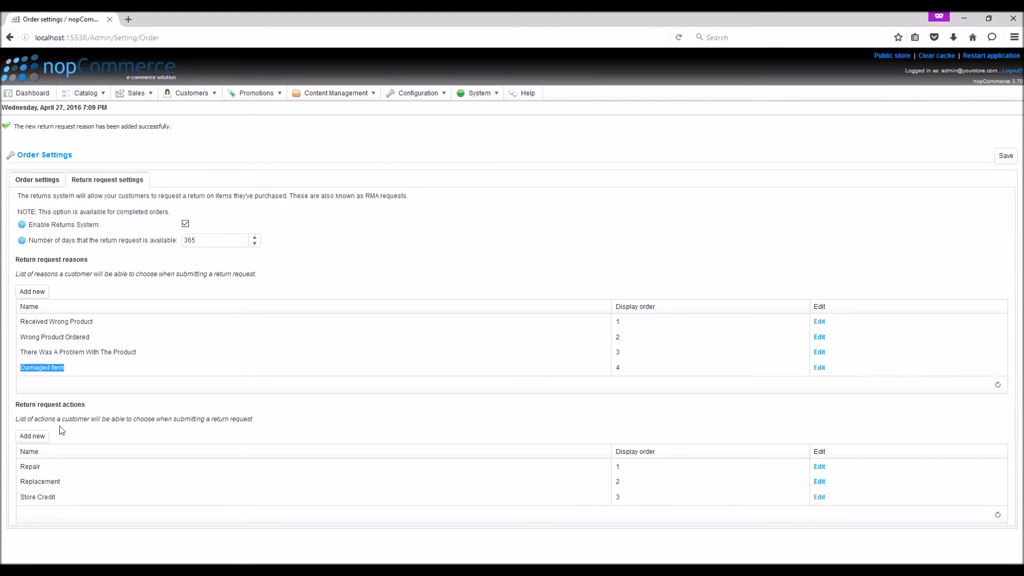
mouse_move(51, 487)
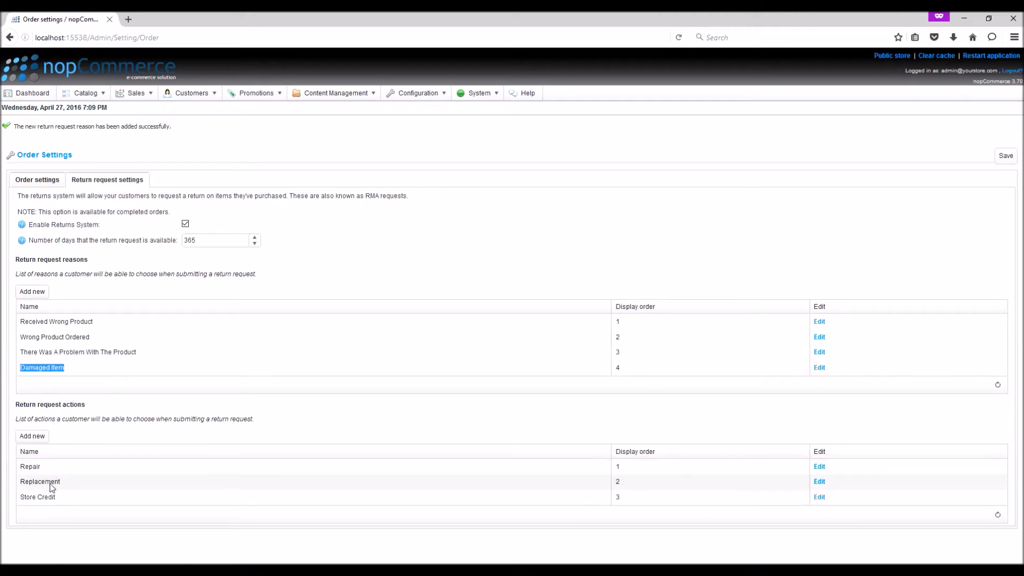
mouse_move(54, 501)
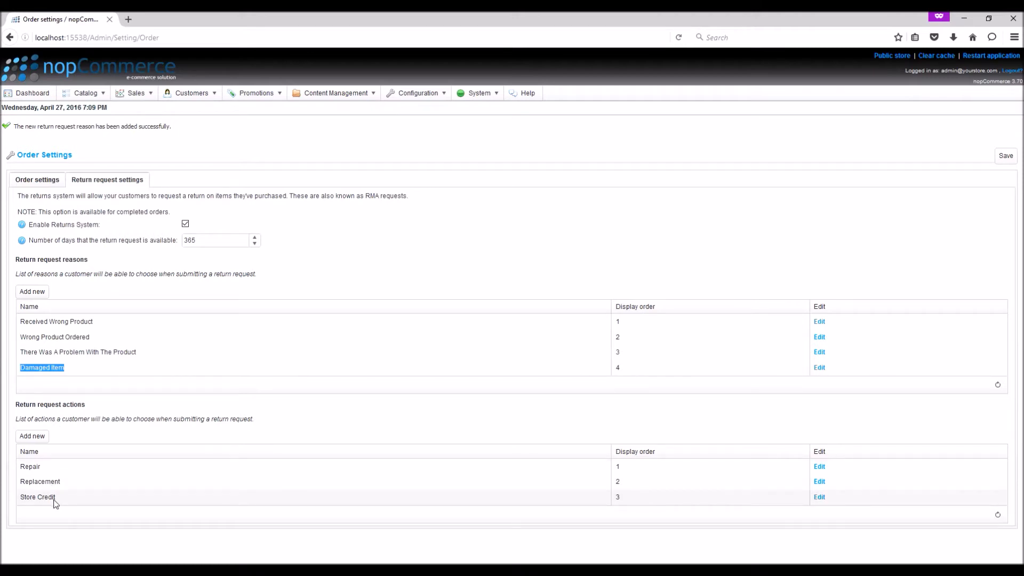
mouse_move(65, 488)
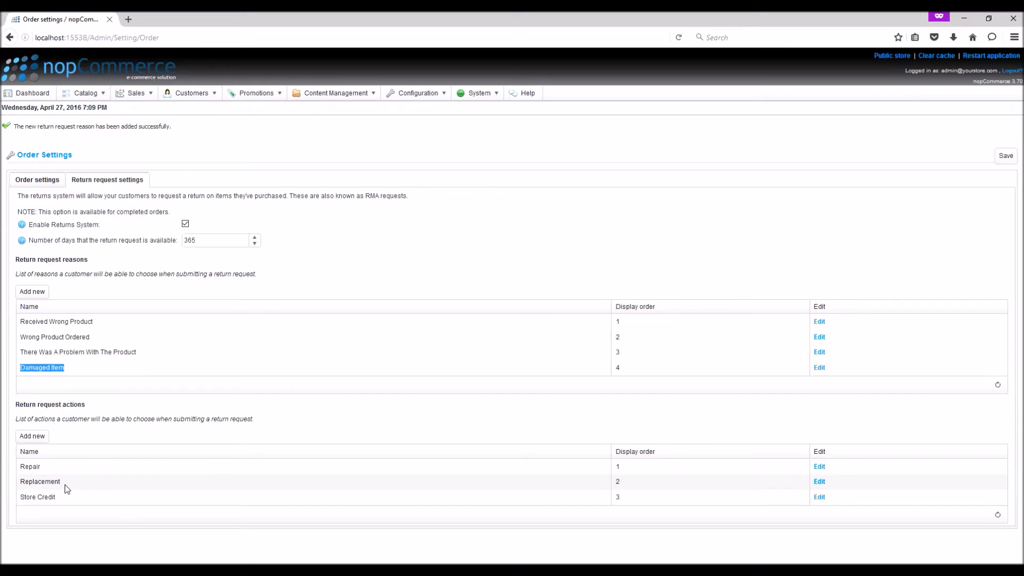
mouse_move(789, 94)
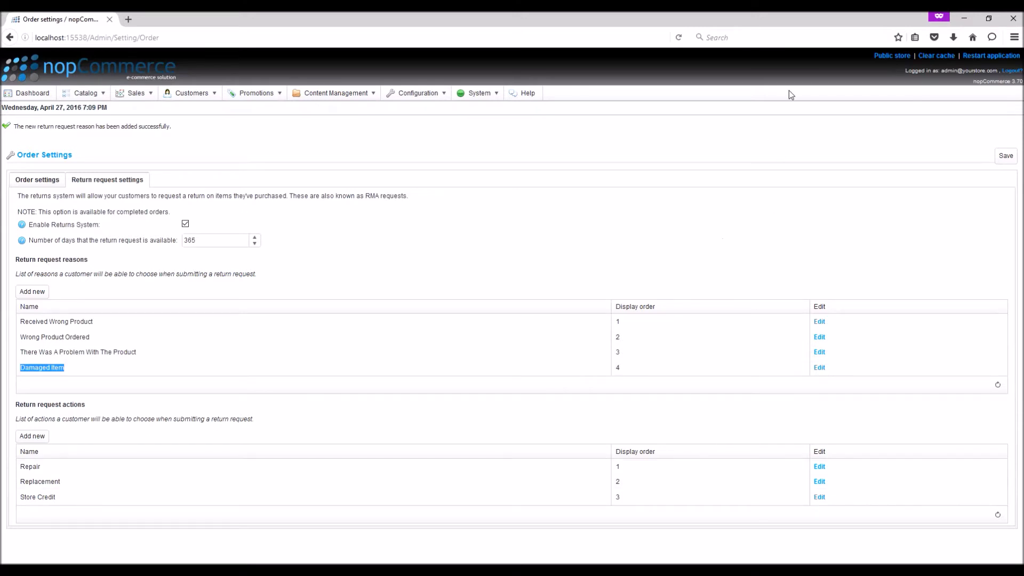
left_click(891, 55)
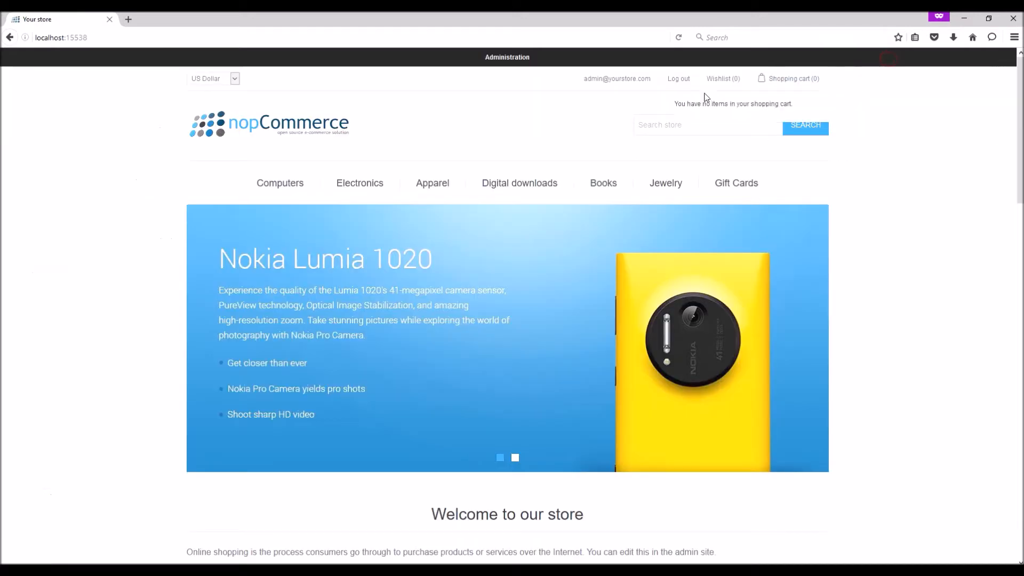
mouse_move(616, 78)
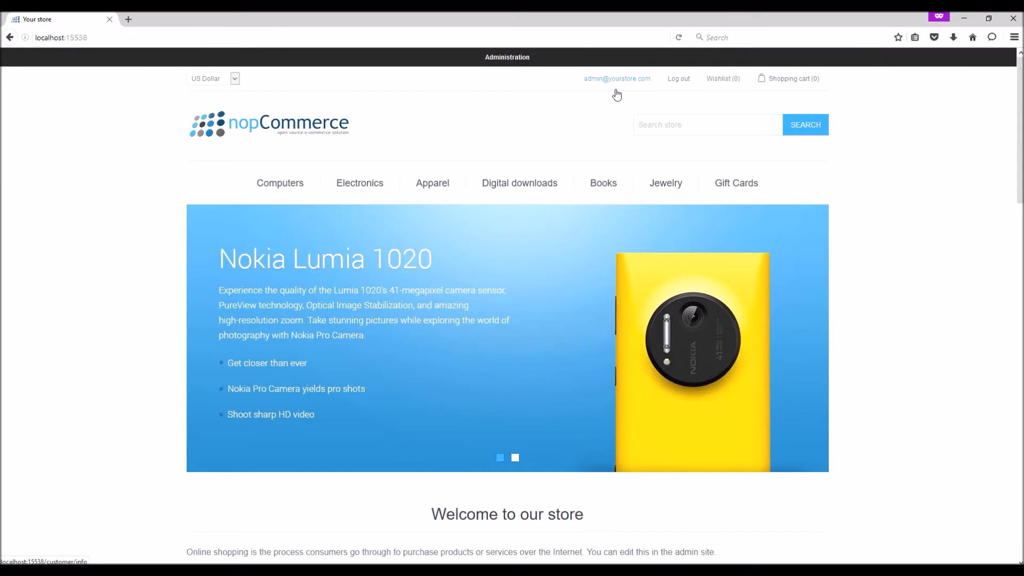
From the customer account's order history, view order #1 details and start a return for its items.
left_click(616, 77)
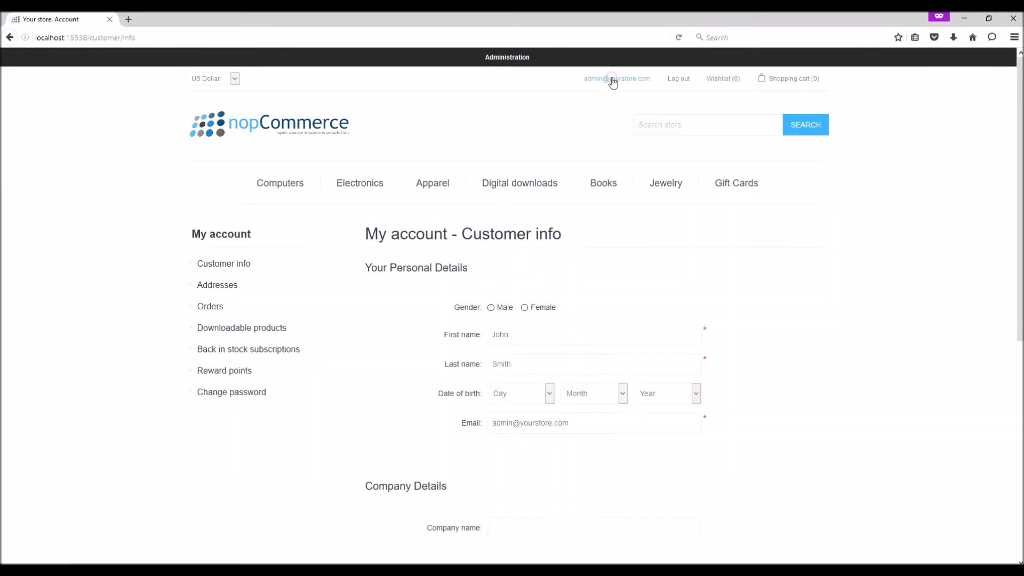
mouse_move(222, 363)
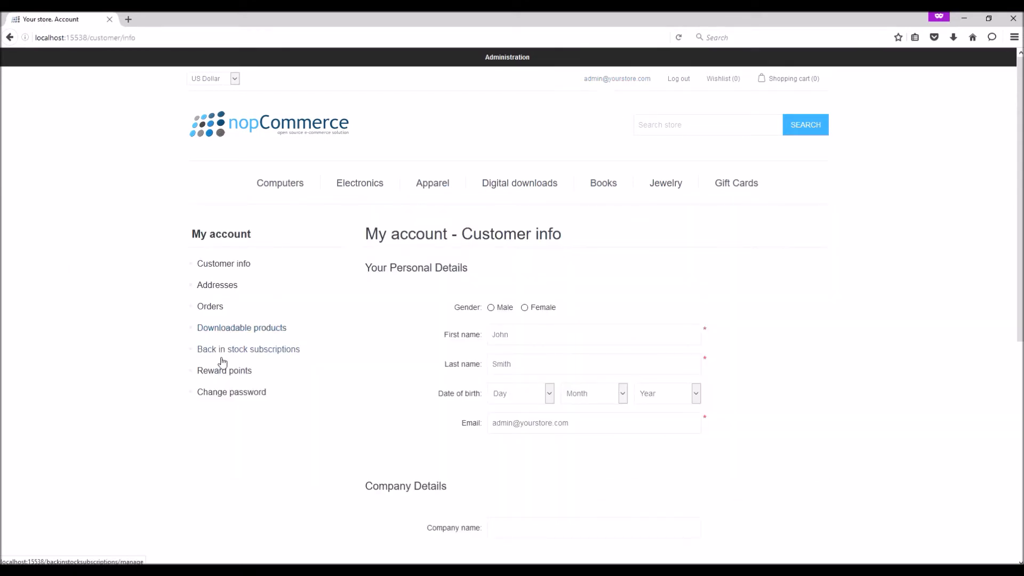
left_click(210, 306)
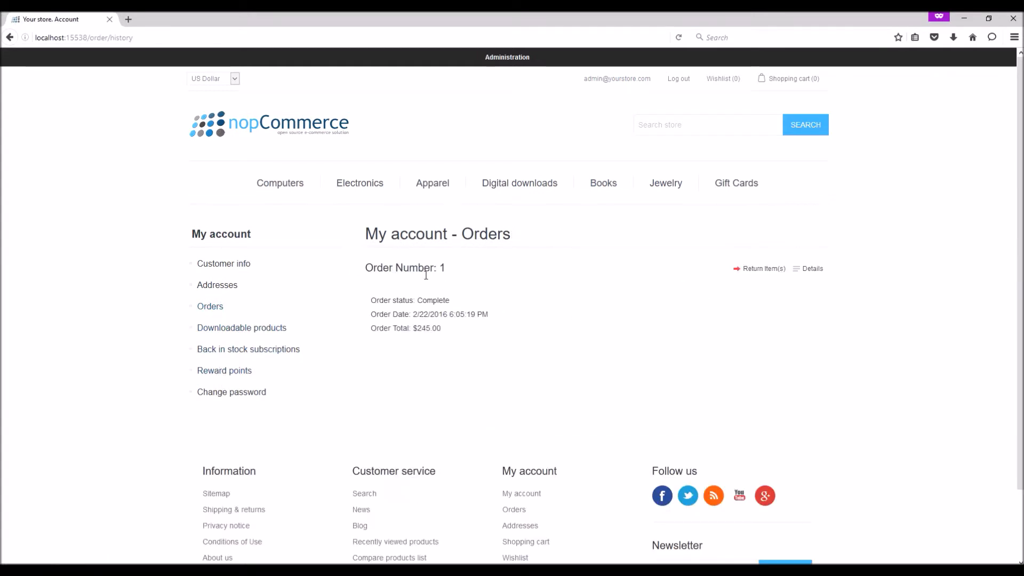
double_click(429, 300)
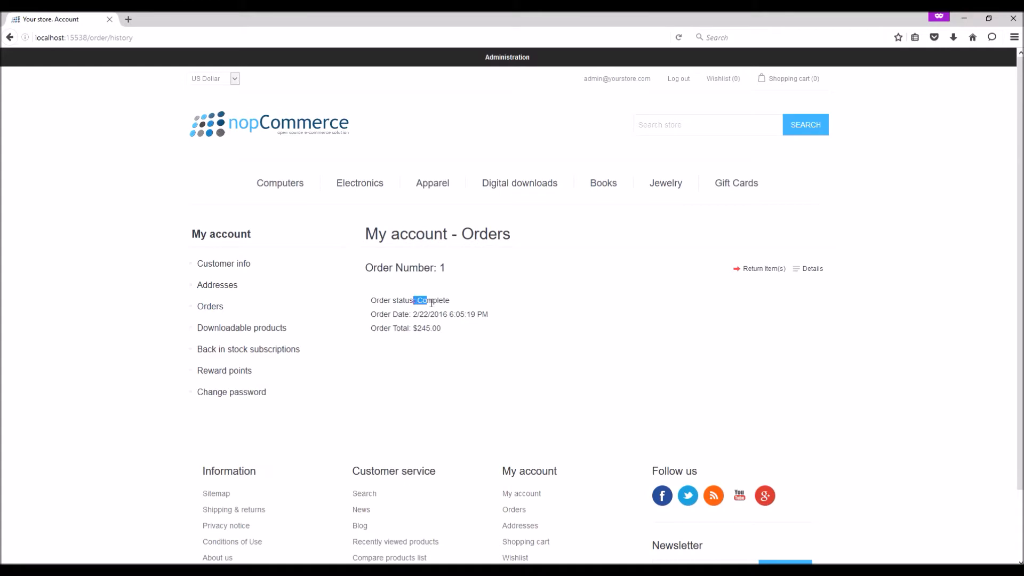
left_click(810, 268)
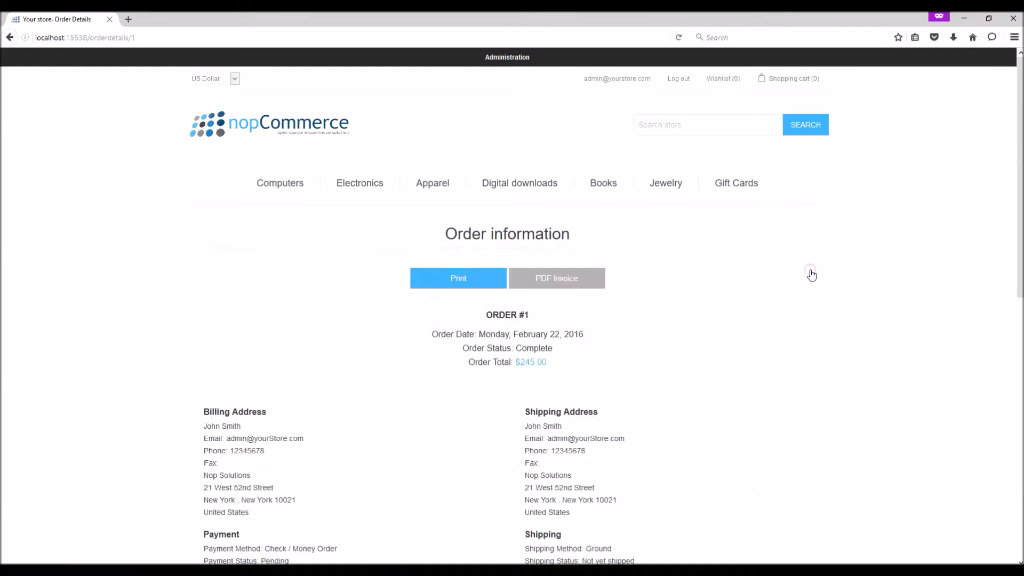
scroll("down", 3)
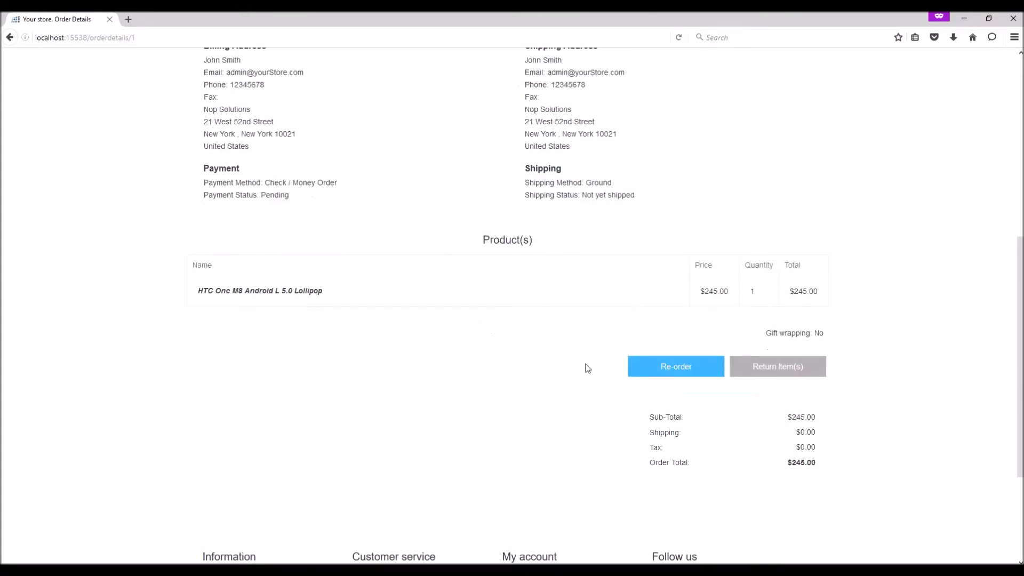
mouse_move(776, 371)
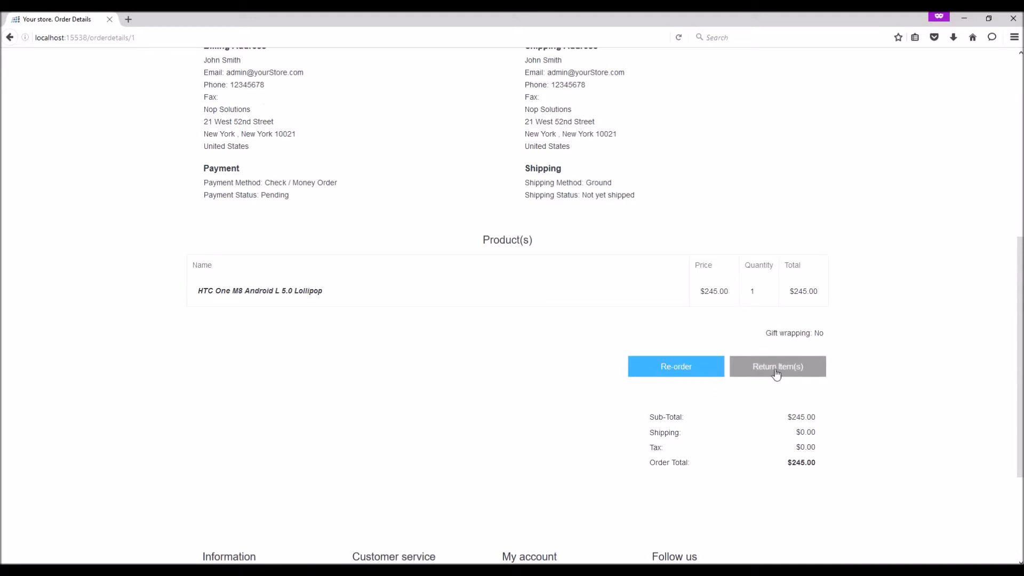
mouse_move(766, 376)
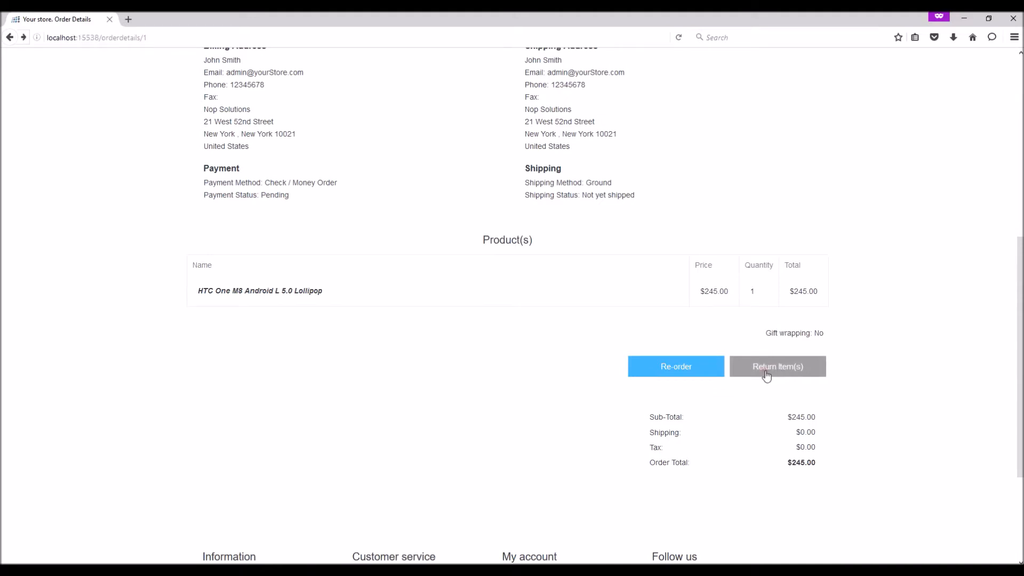
left_click(777, 366)
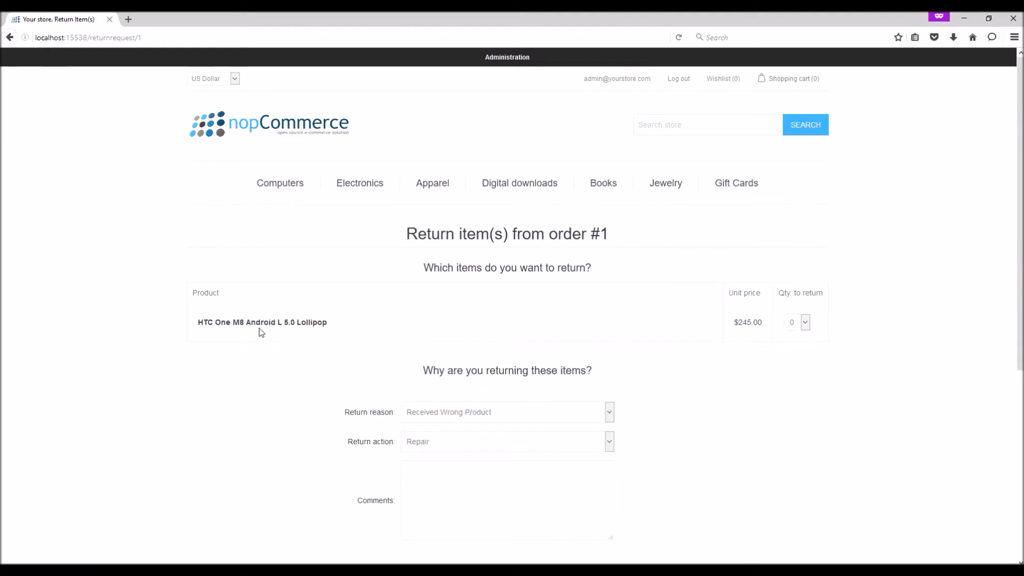
mouse_move(797, 326)
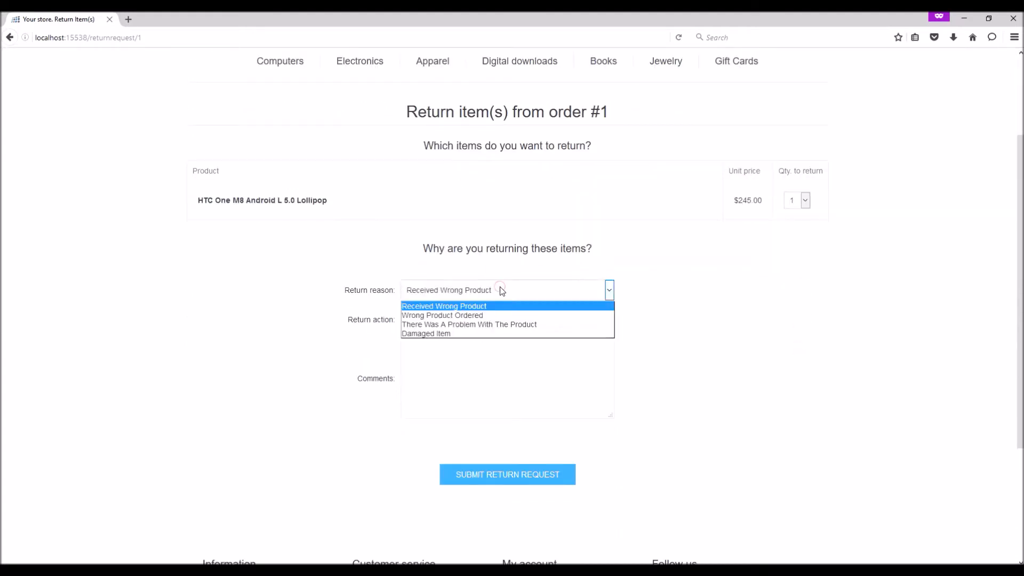
mouse_move(444, 315)
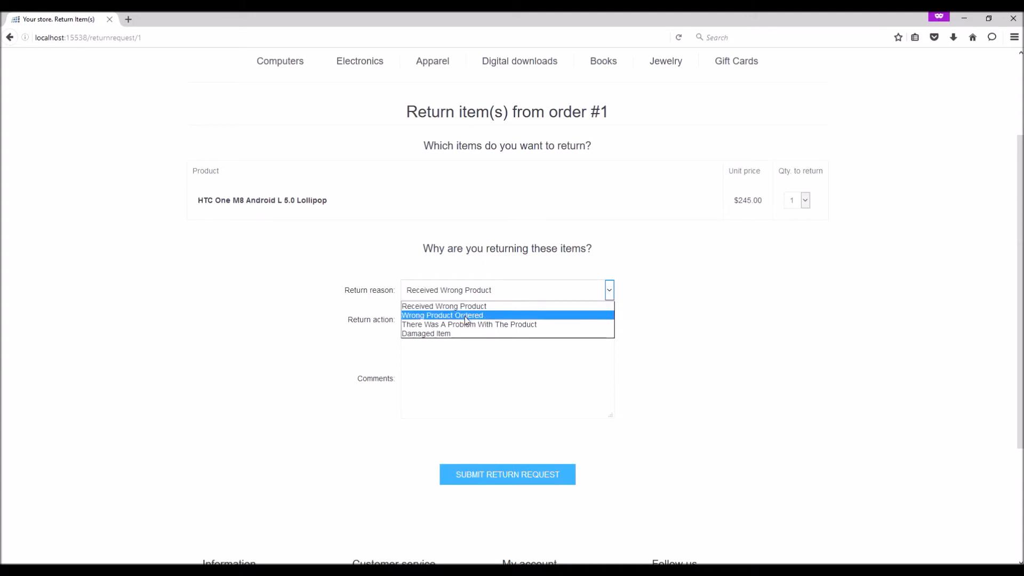
mouse_move(468, 325)
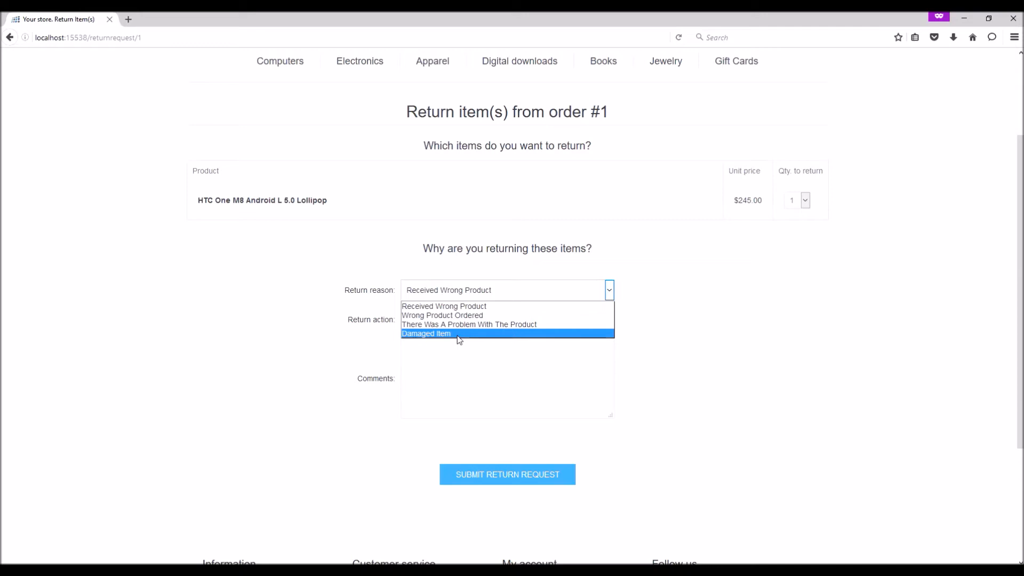
Submit the return with reason Damaged Item, action Replacement and comment 'Please send a new item'.
left_click(426, 333)
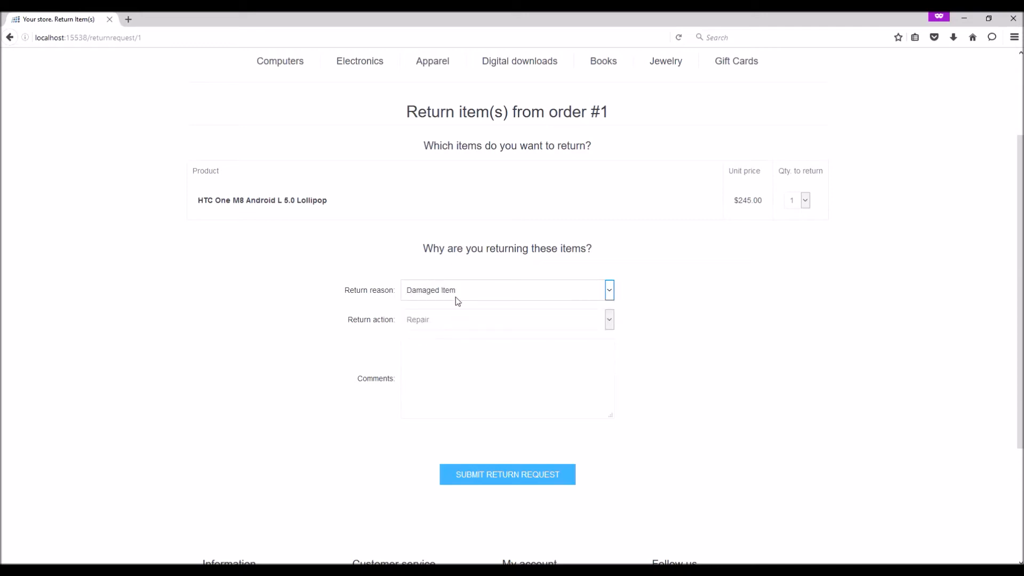
mouse_move(435, 324)
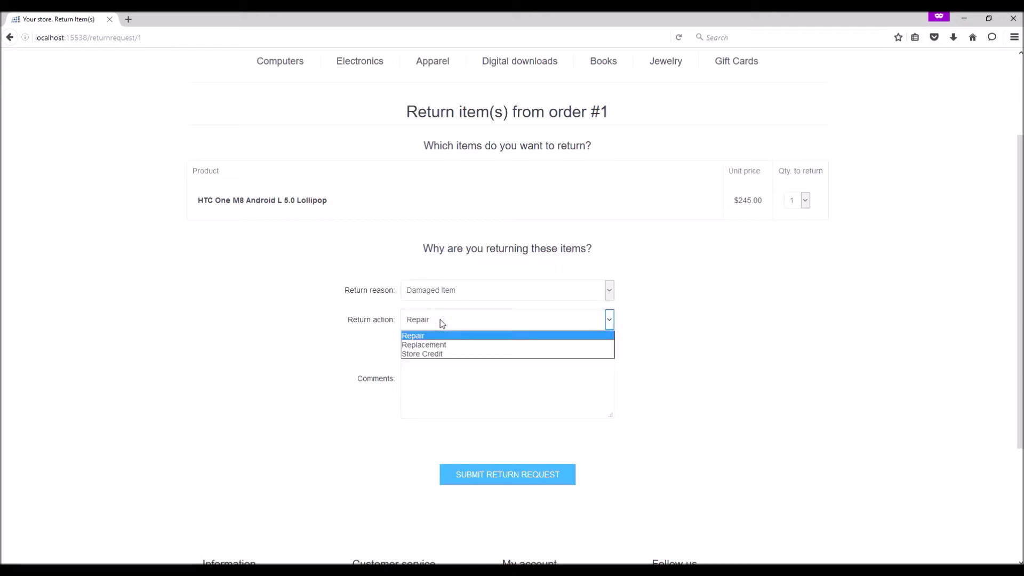
mouse_move(423, 344)
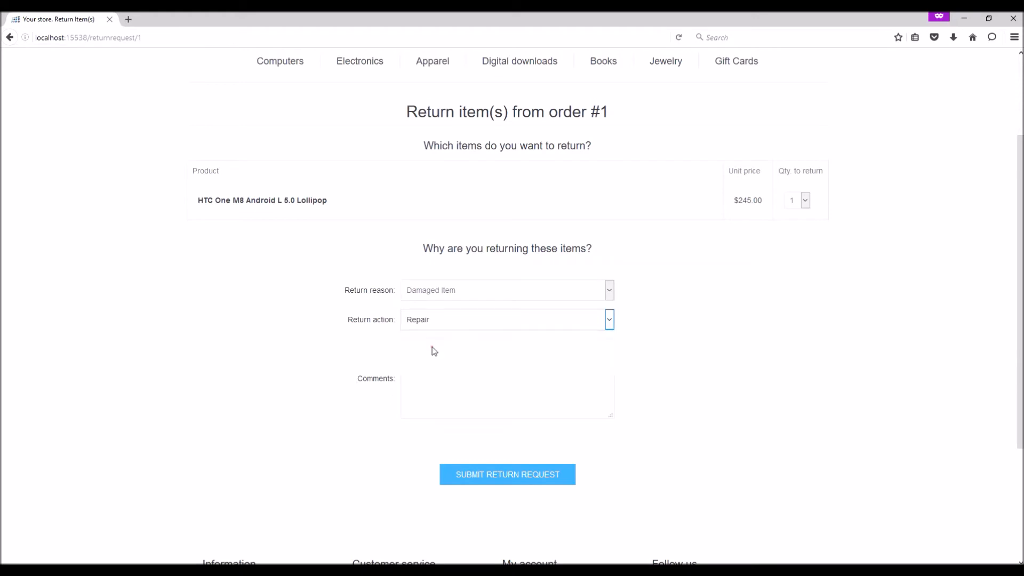
type("P")
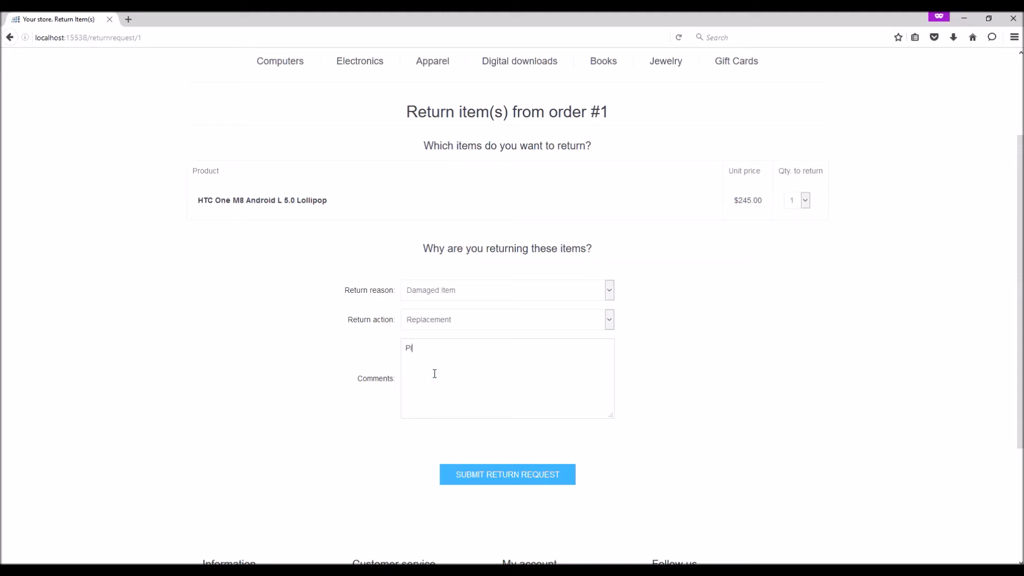
type("lease send a new item")
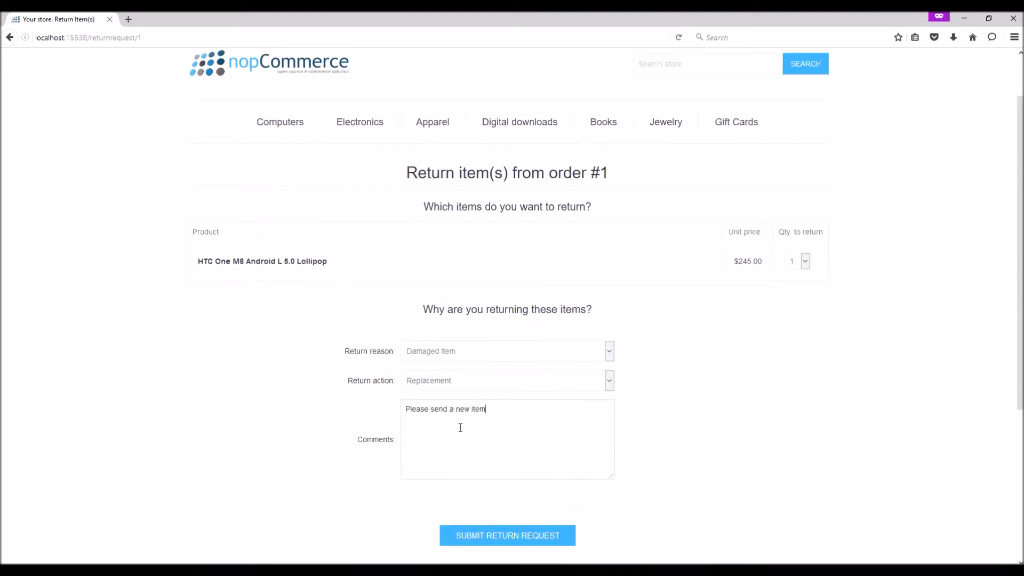
scroll("down", 3)
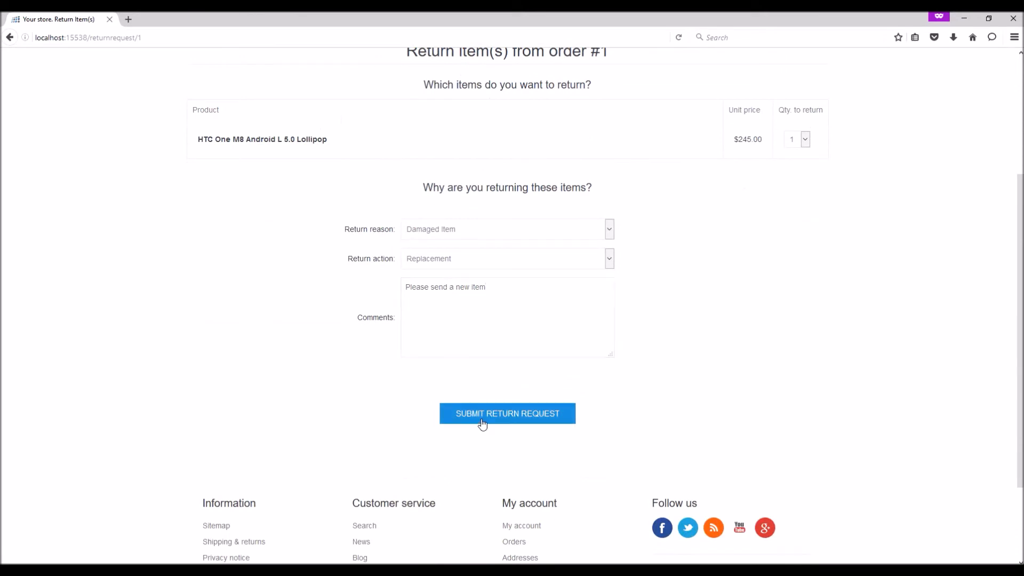
left_click(506, 413)
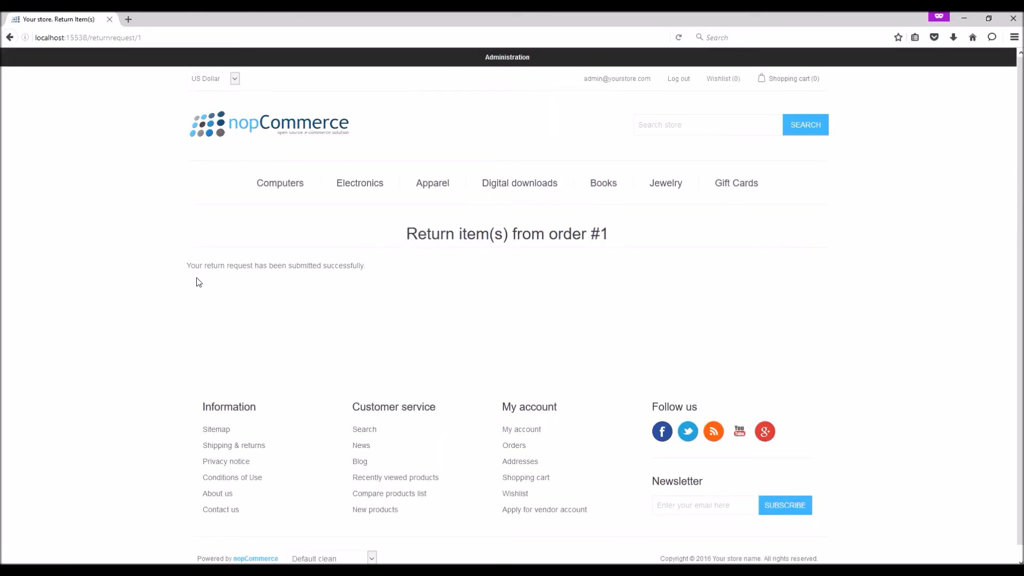
mouse_move(417, 286)
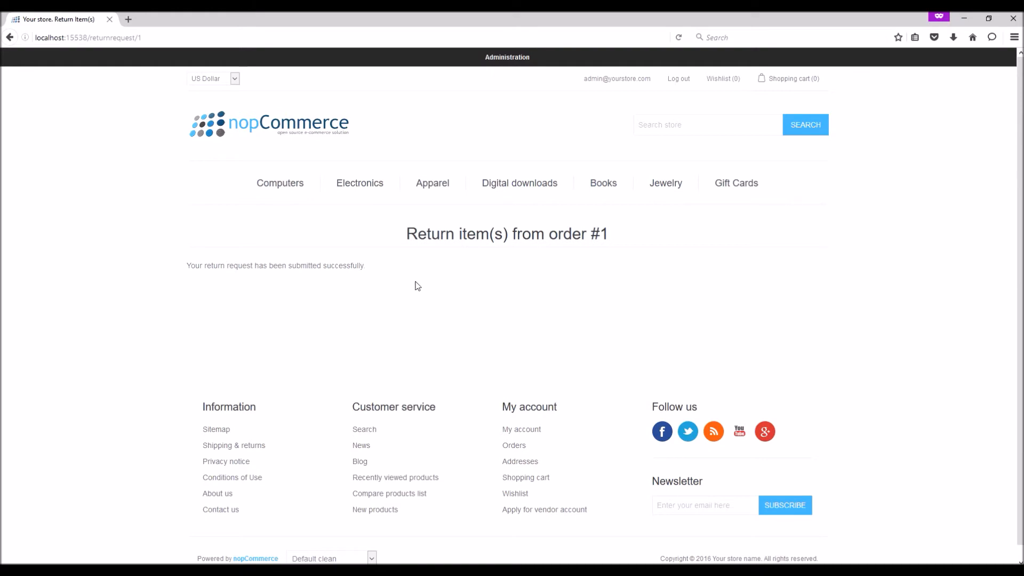
Launch administration in a new tab and go to Sales > Return Requests showing the pending request.
right_click(506, 57)
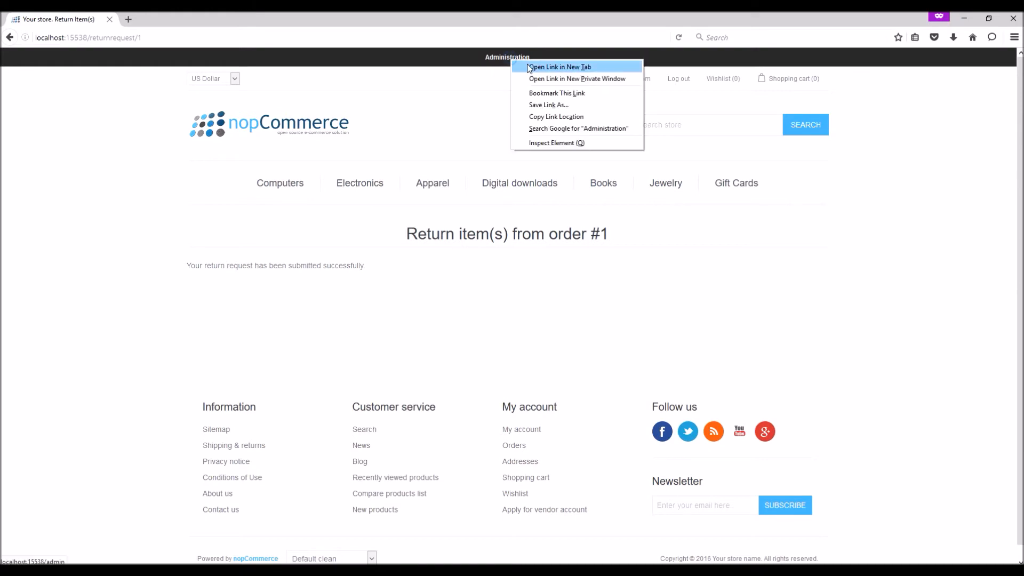
left_click(557, 66)
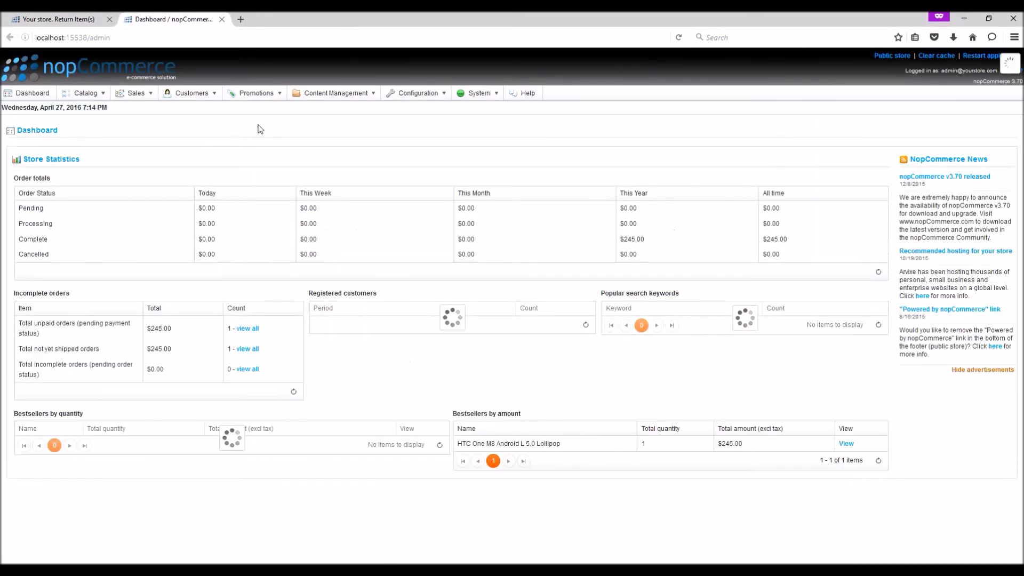
left_click(135, 93)
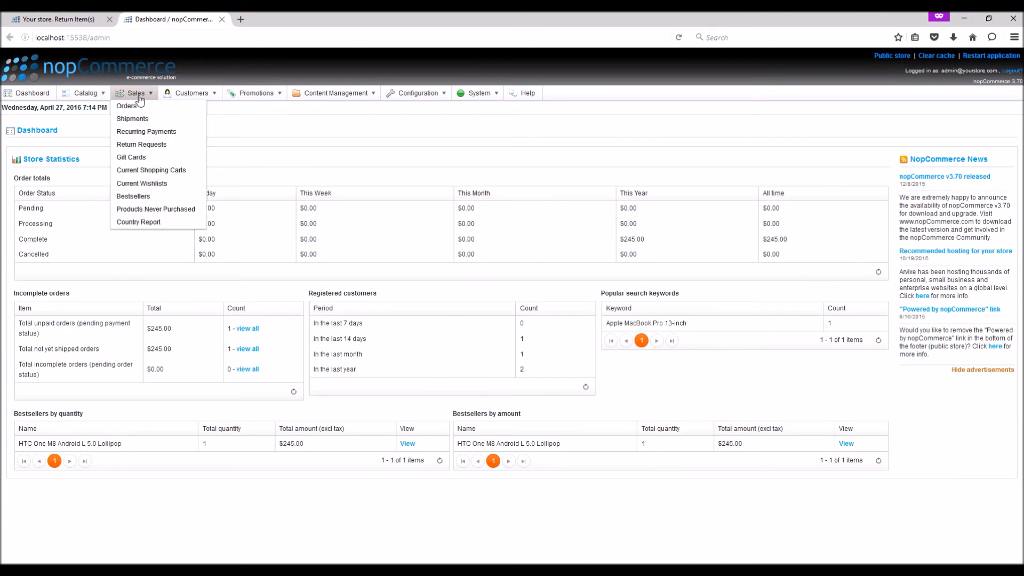
left_click(141, 144)
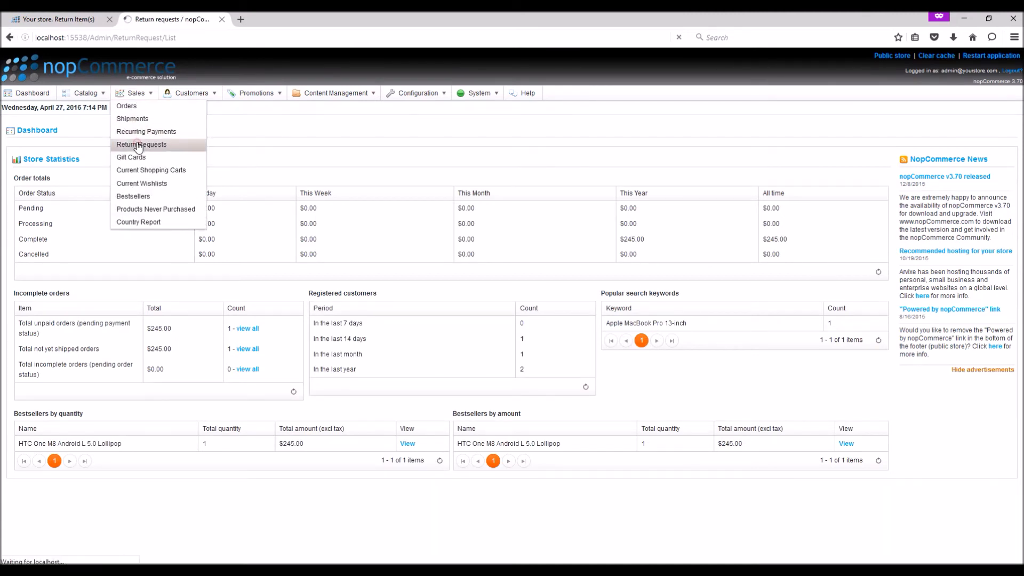
left_click(140, 144)
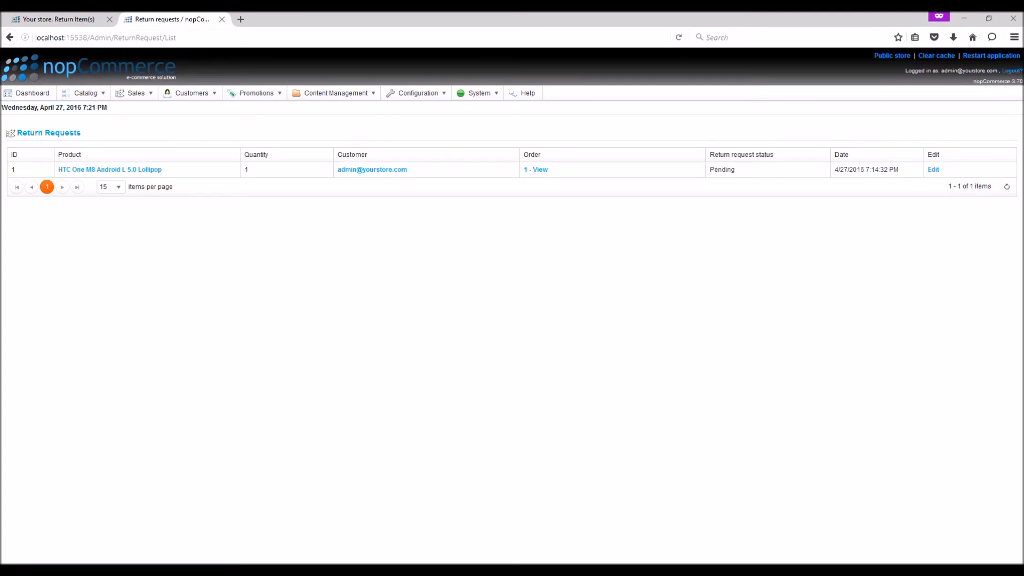
mouse_move(842, 255)
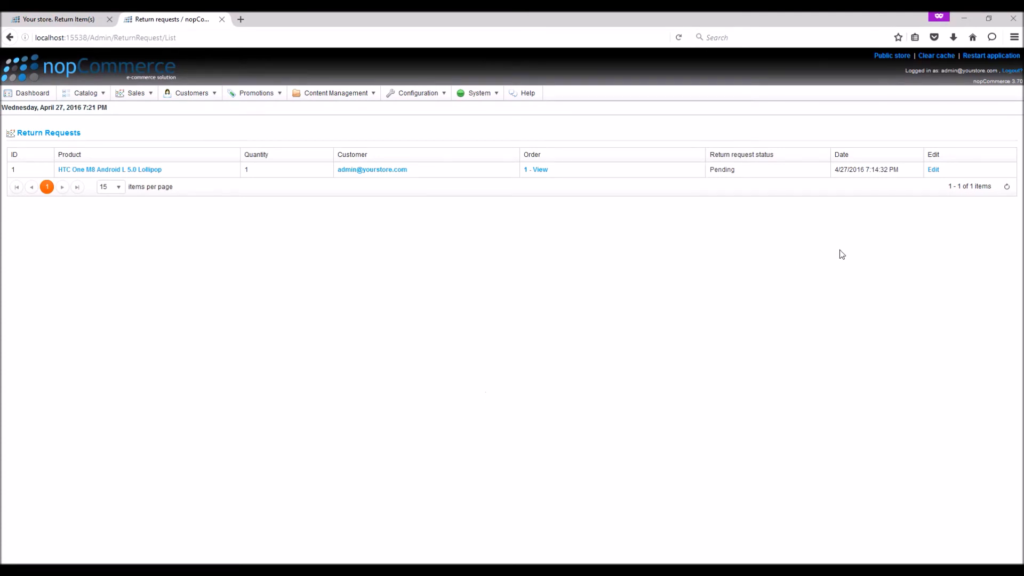
Edit the pending return request, check its order's products, then view the customer's account details.
left_click(932, 169)
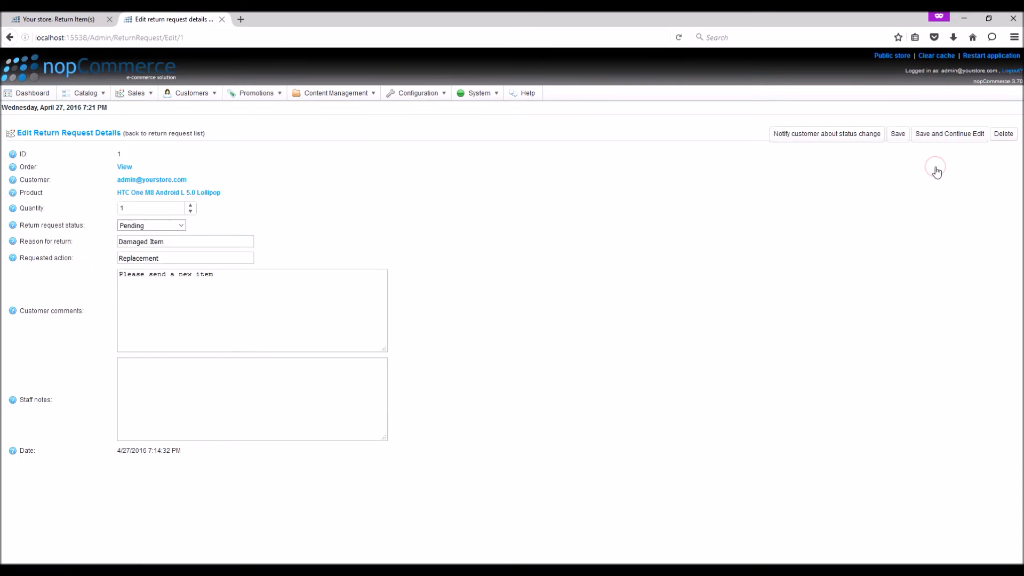
mouse_move(175, 238)
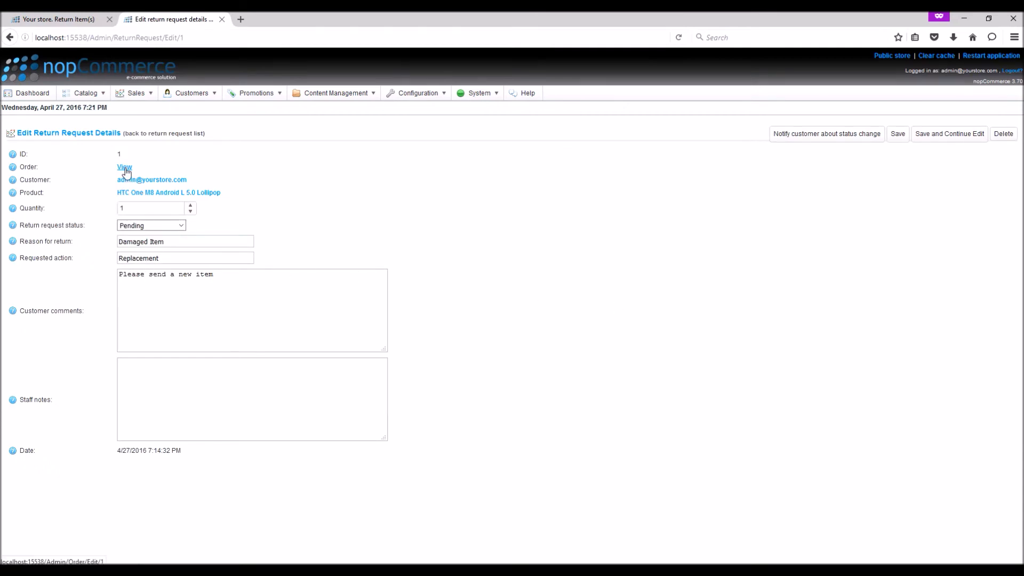
left_click(124, 168)
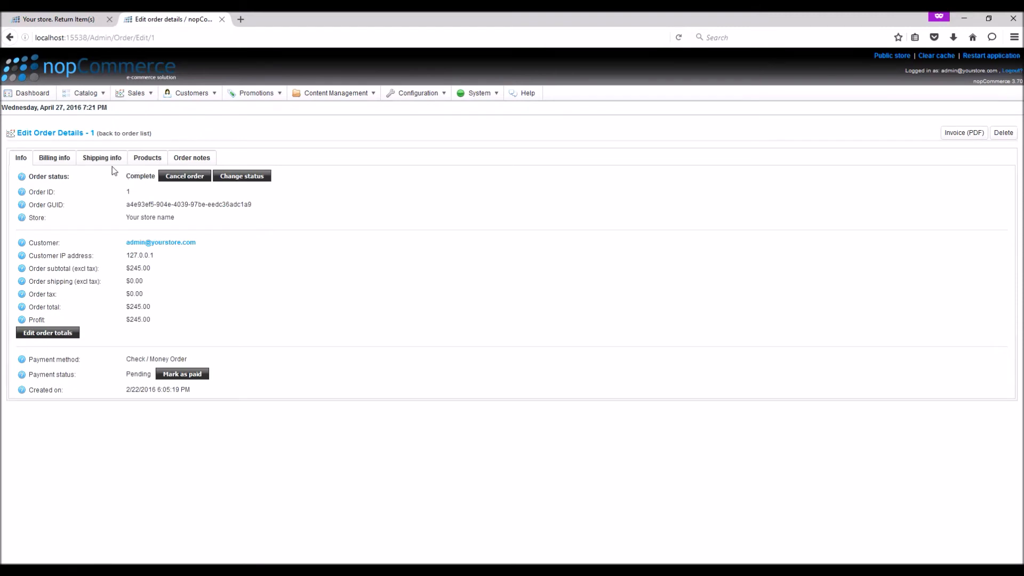
left_click(147, 157)
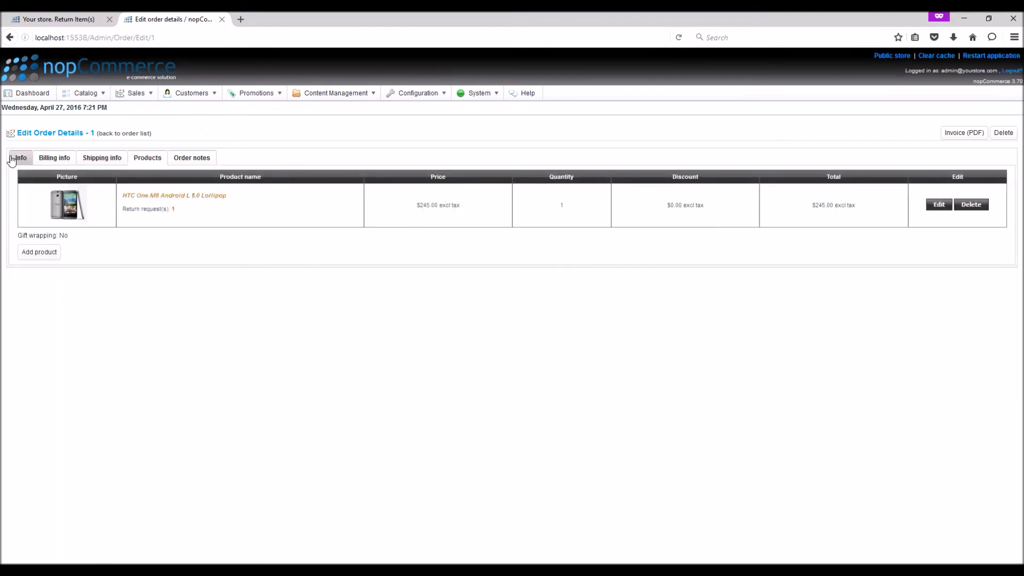
left_click(149, 208)
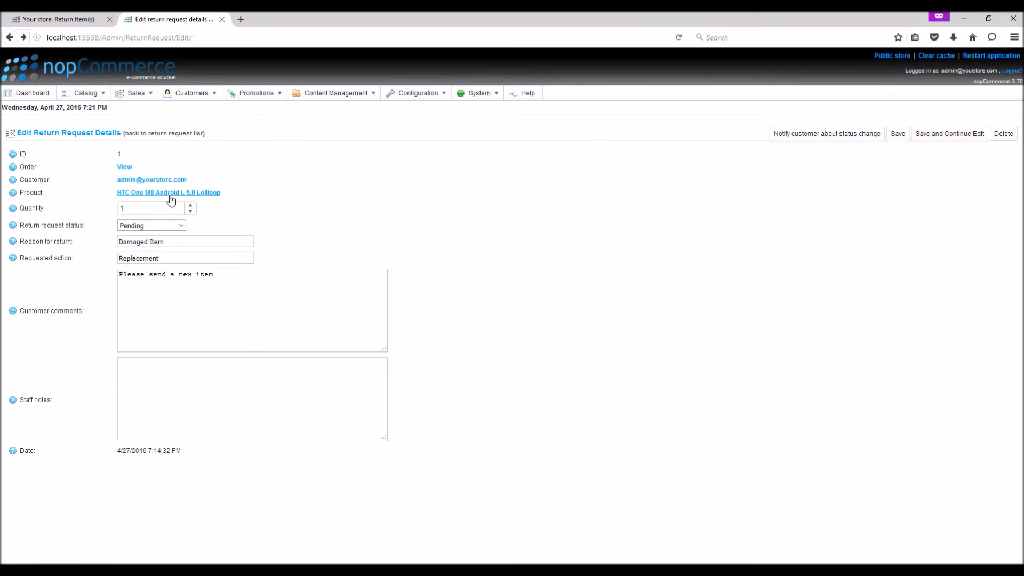
mouse_move(151, 179)
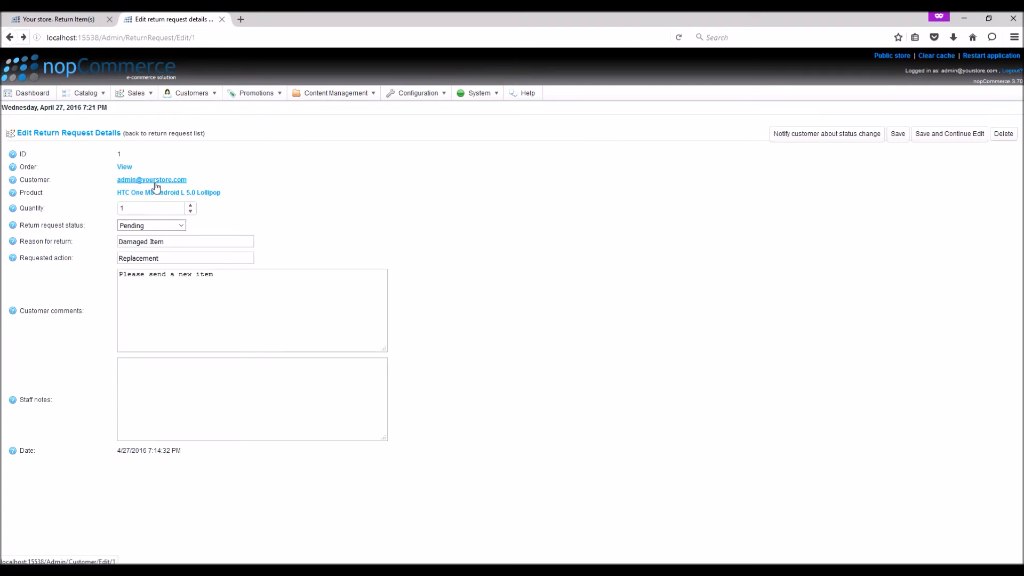
left_click(151, 179)
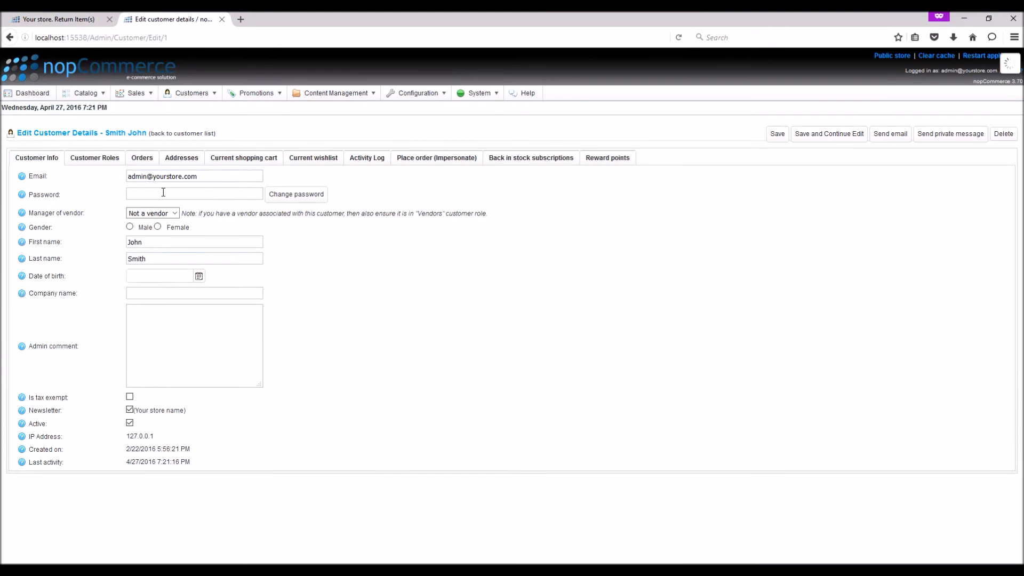
mouse_move(149, 136)
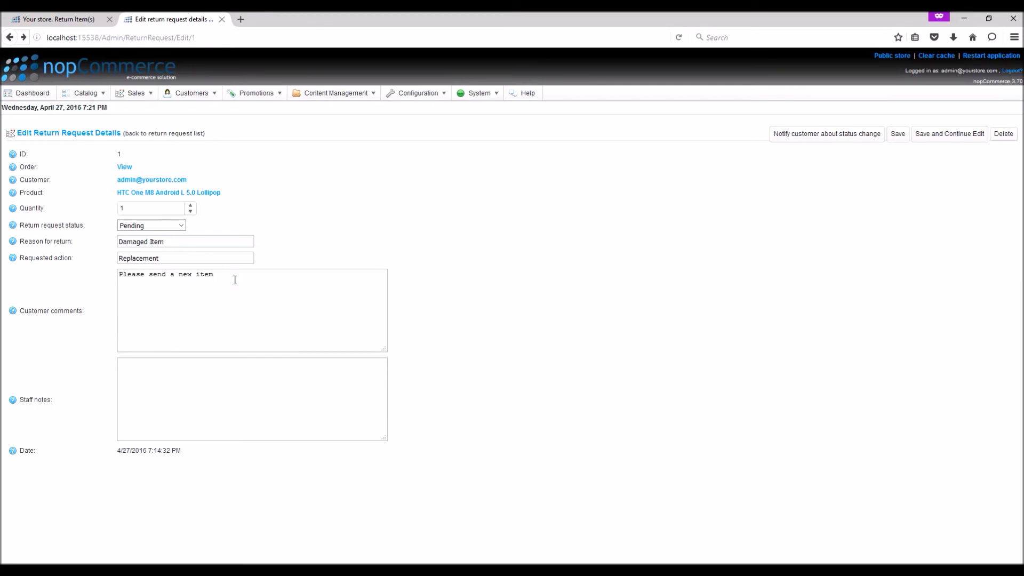
mouse_move(401, 339)
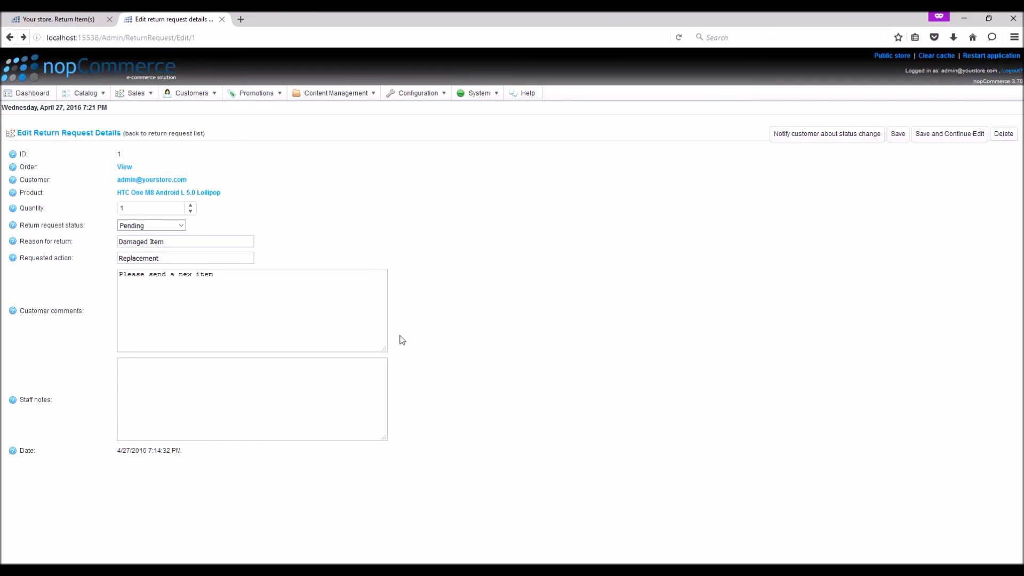
mouse_move(415, 339)
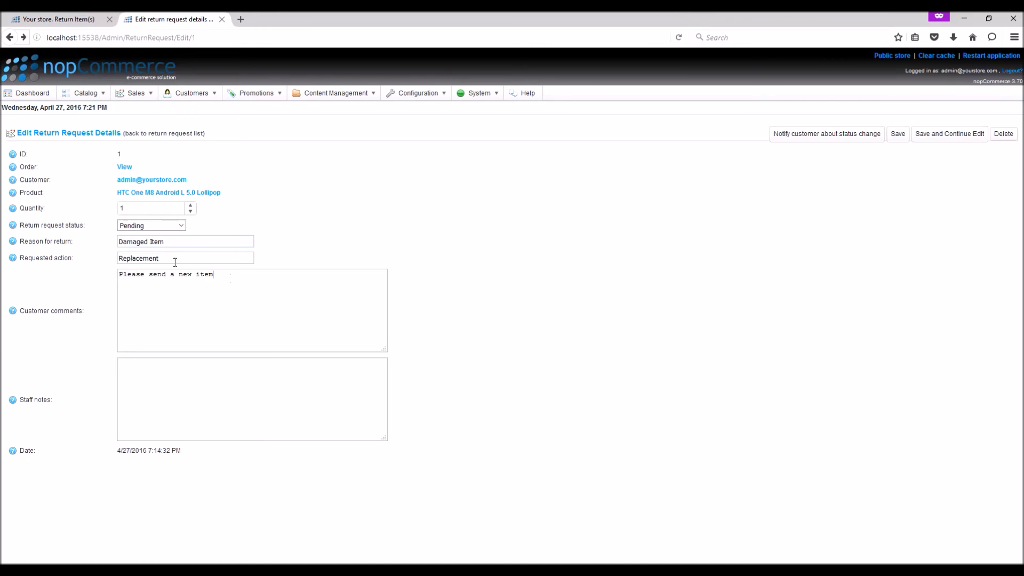
mouse_move(175, 227)
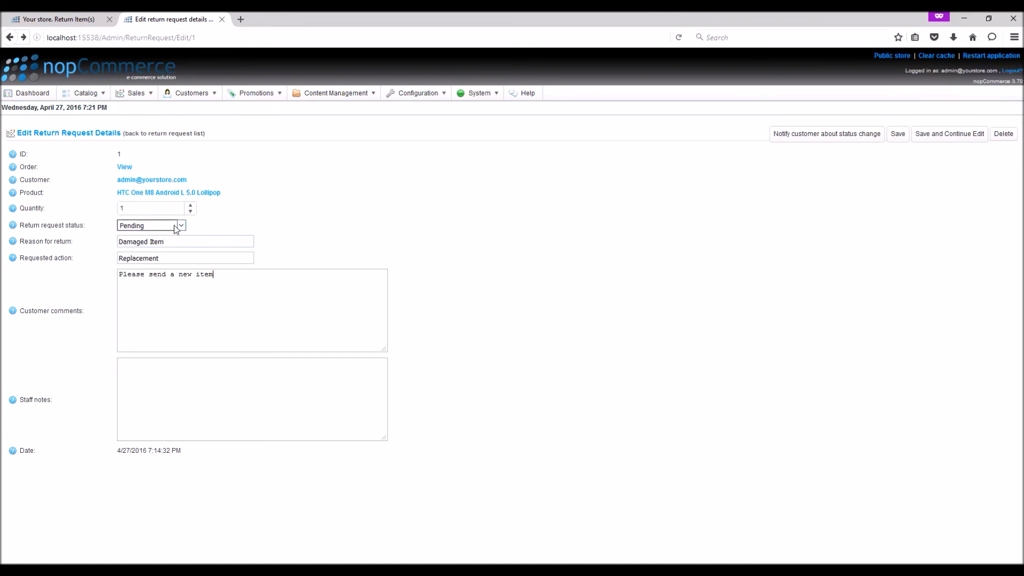
Set the return request status to Received, save, notify the customer, and return to the storefront.
left_click(150, 226)
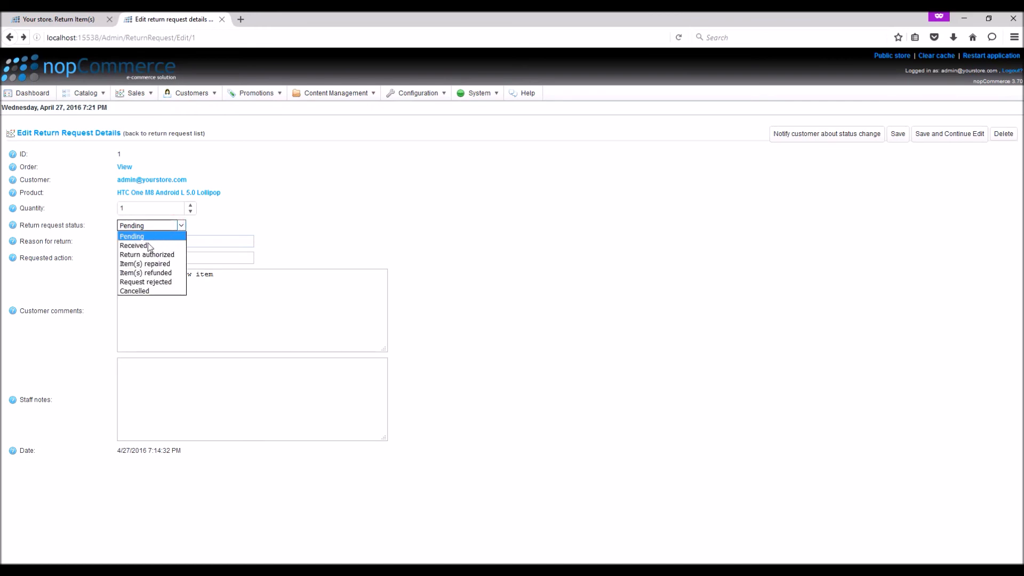
mouse_move(133, 245)
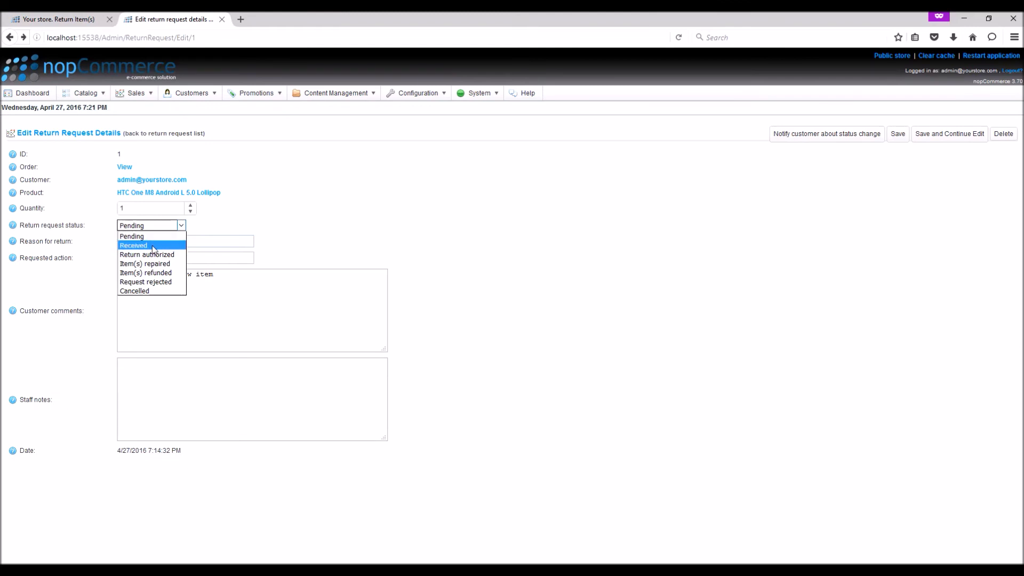
left_click(132, 245)
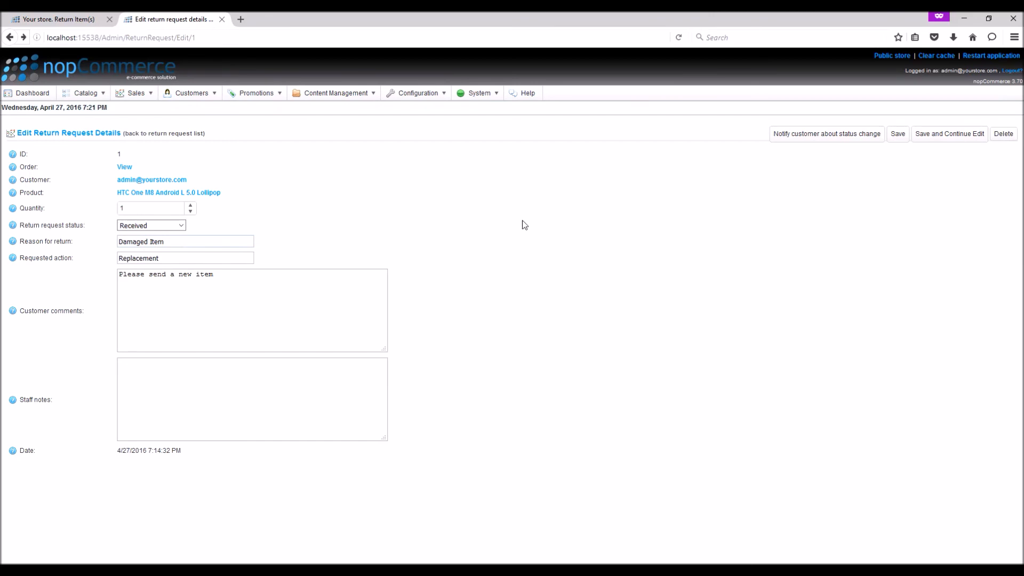
left_click(897, 133)
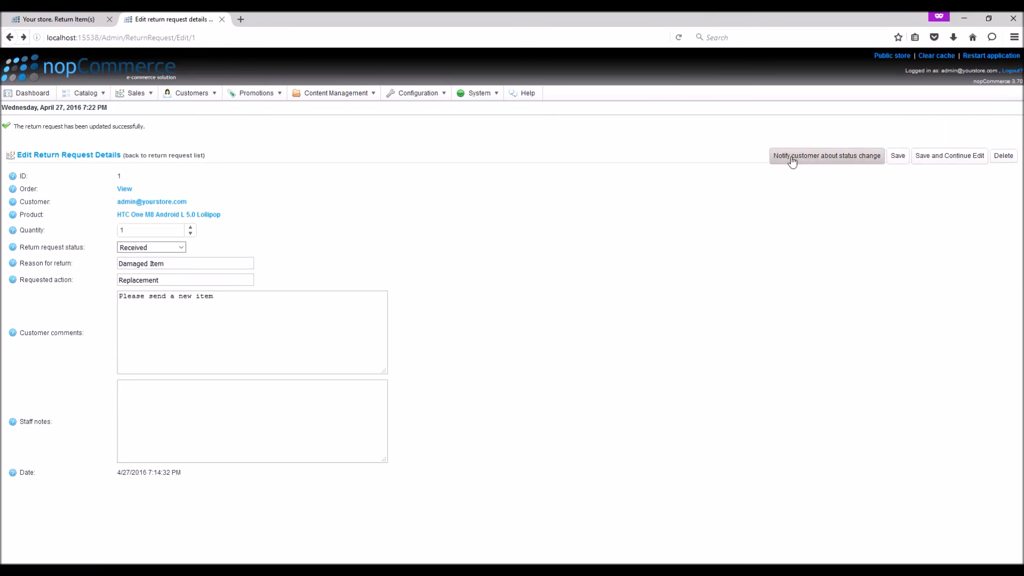
left_click(826, 156)
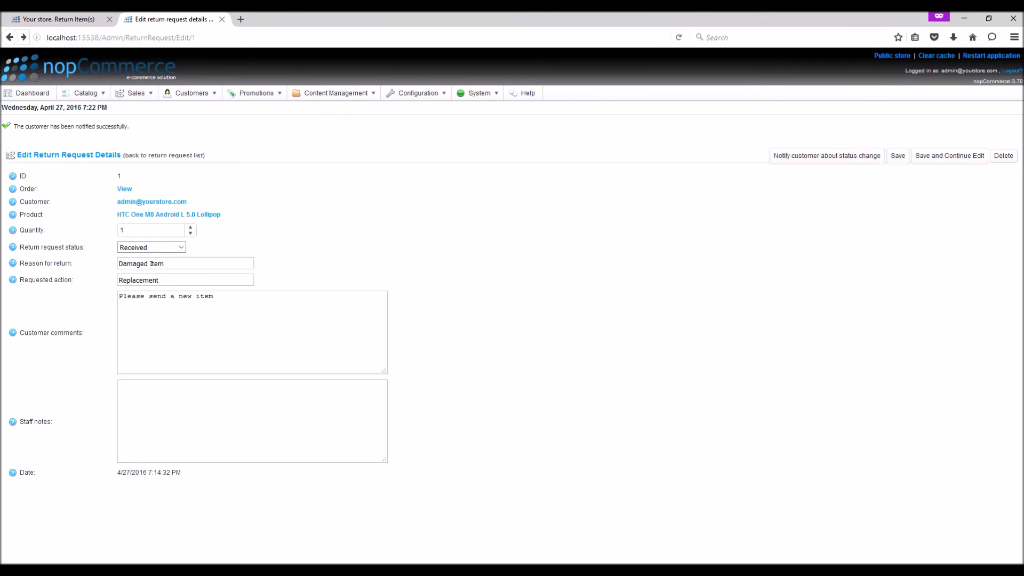
left_click(55, 19)
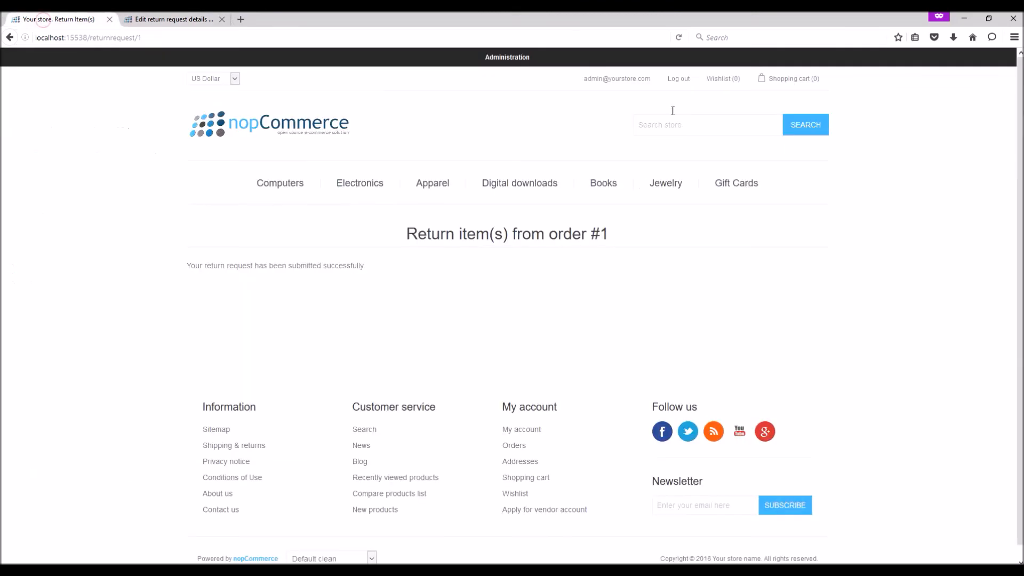
View the customer's Return requests from My account, confirming Return #1 shows Received.
left_click(616, 78)
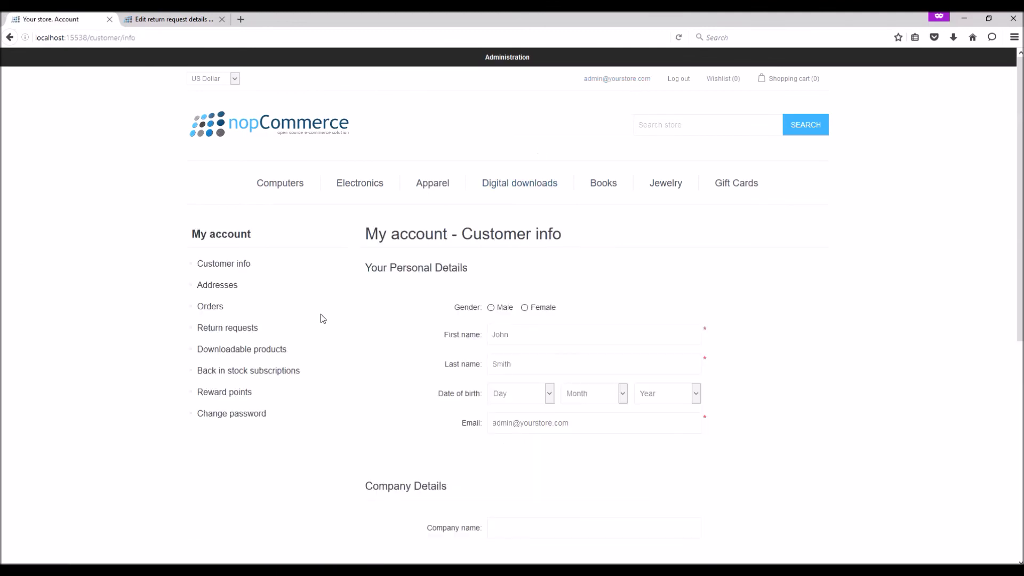
mouse_move(227, 327)
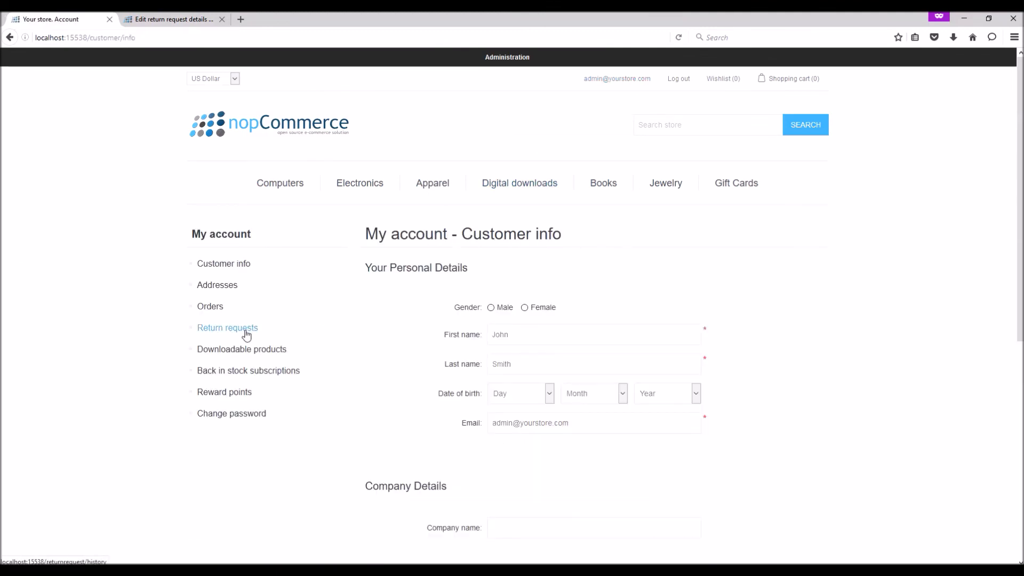
left_click(227, 328)
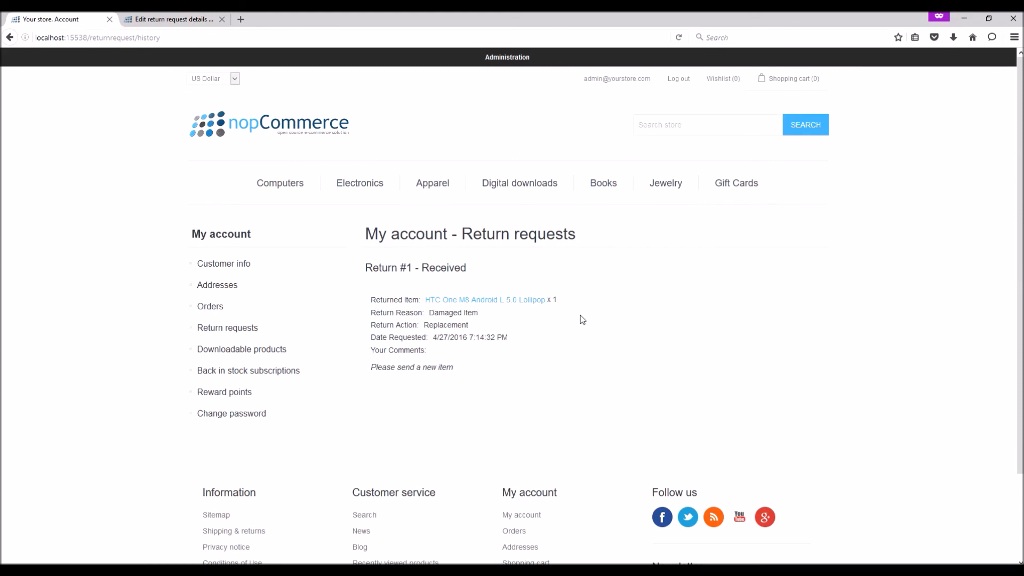